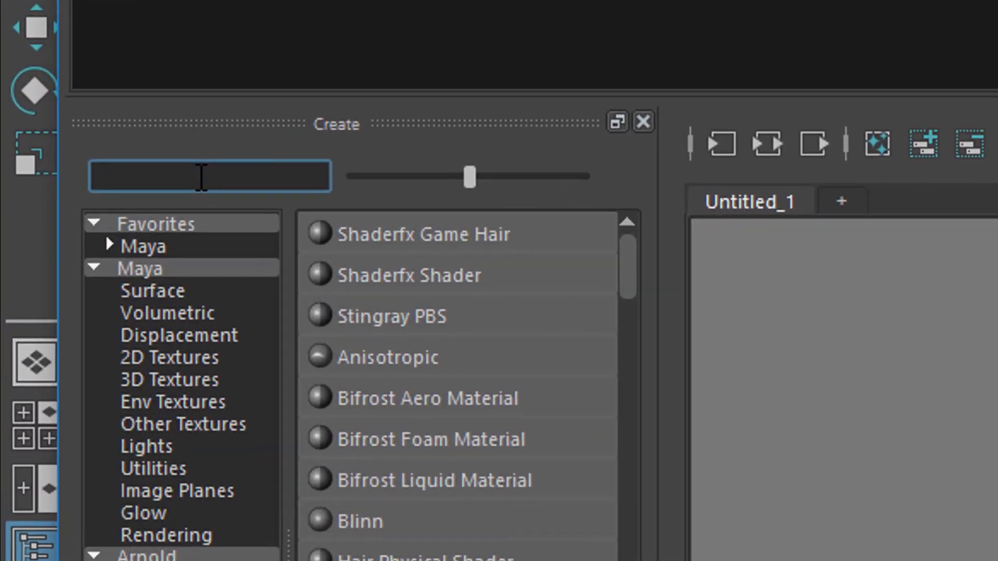
Search 'random' in the Hypershade Create panel and create an aiRandom1 node
type("rando")
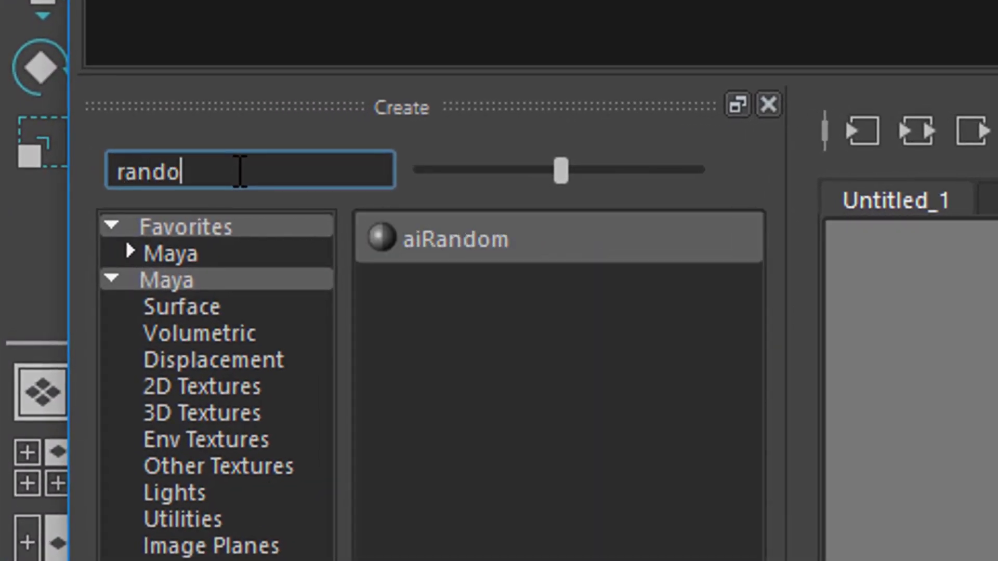
type("m")
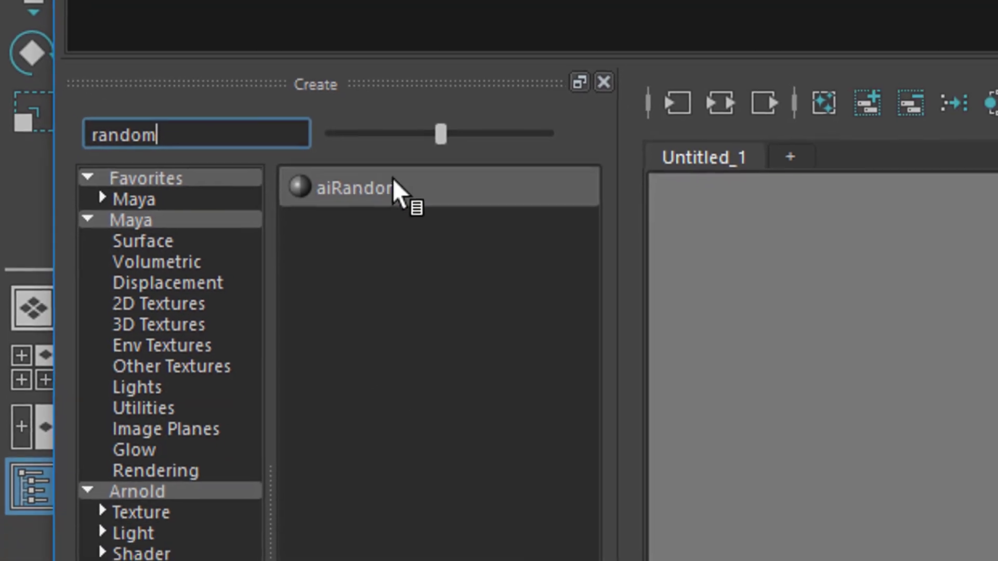
double_click(357, 186)
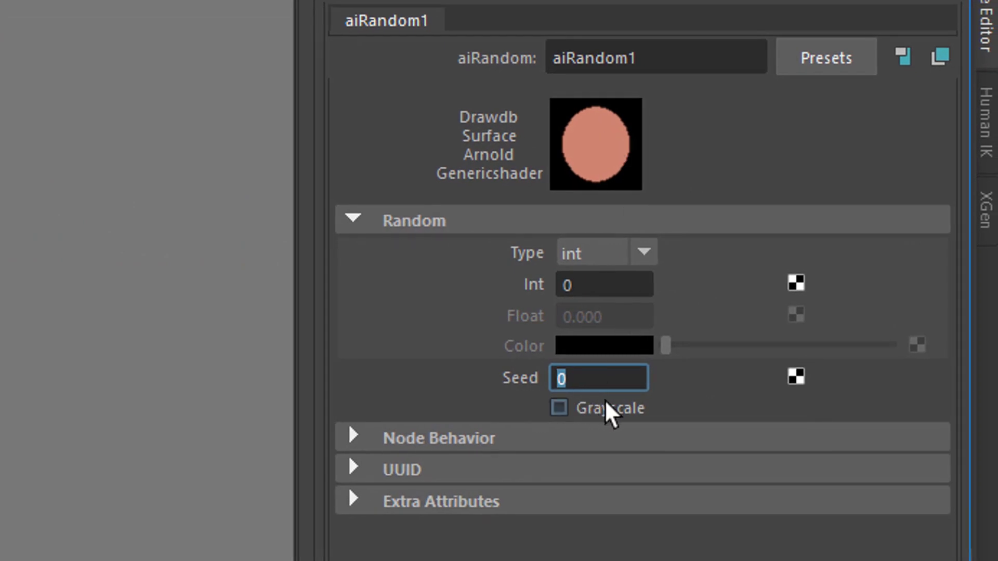
Set the aiRandom1 Seed to 33, then change it to 34 for a purple output
type("33")
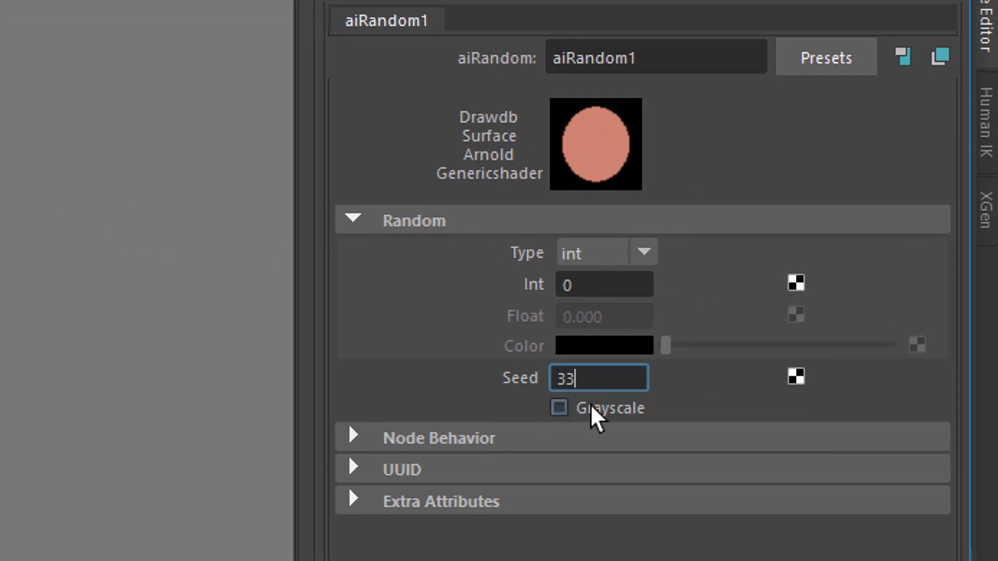
key("Return")
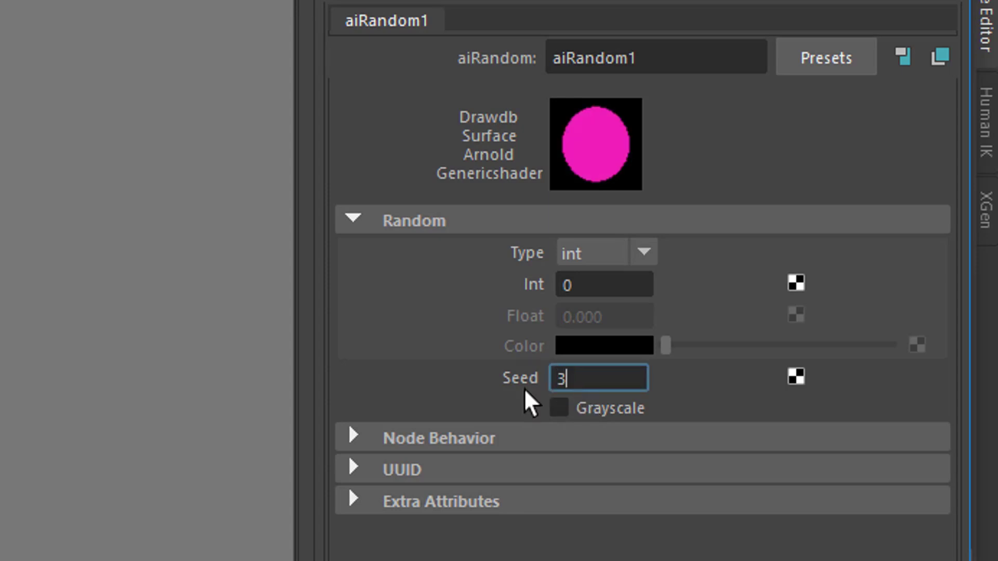
type("4")
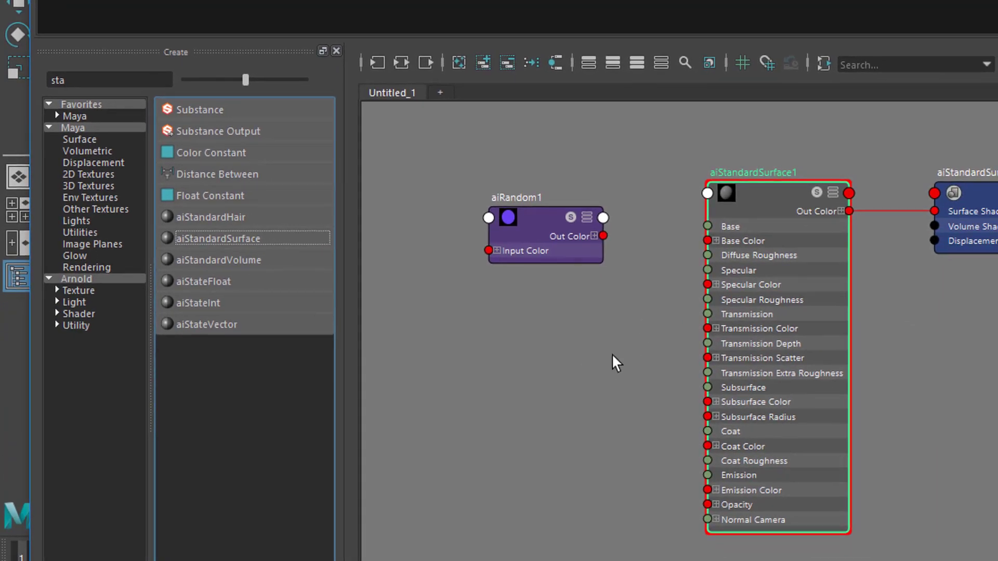
mouse_move(603, 236)
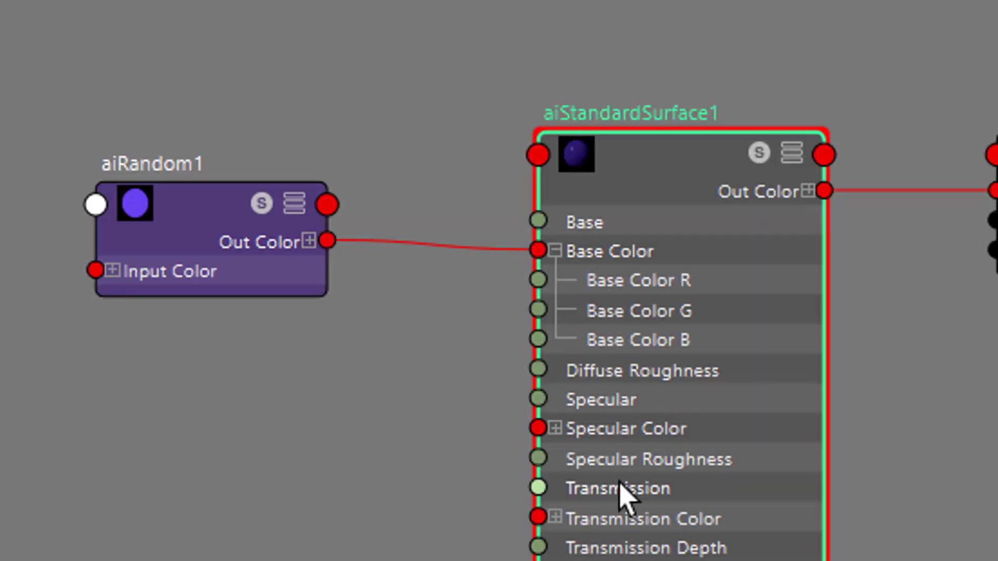
mouse_move(741, 153)
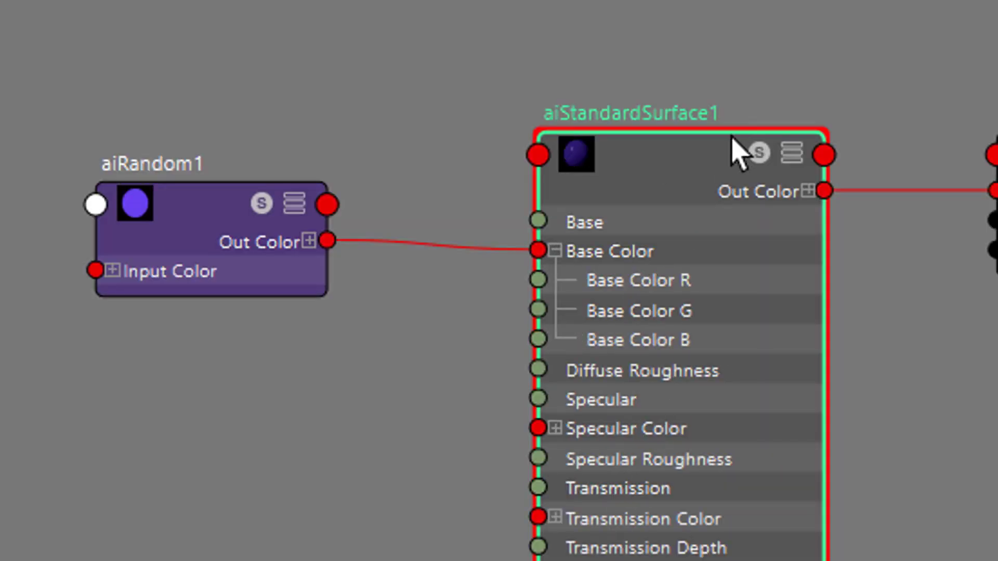
mouse_move(713, 164)
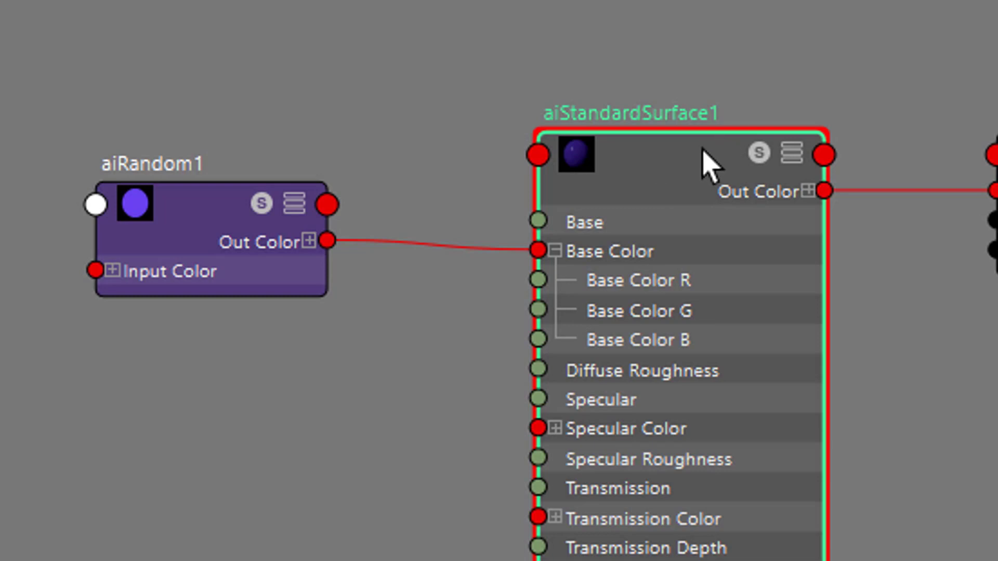
mouse_move(690, 189)
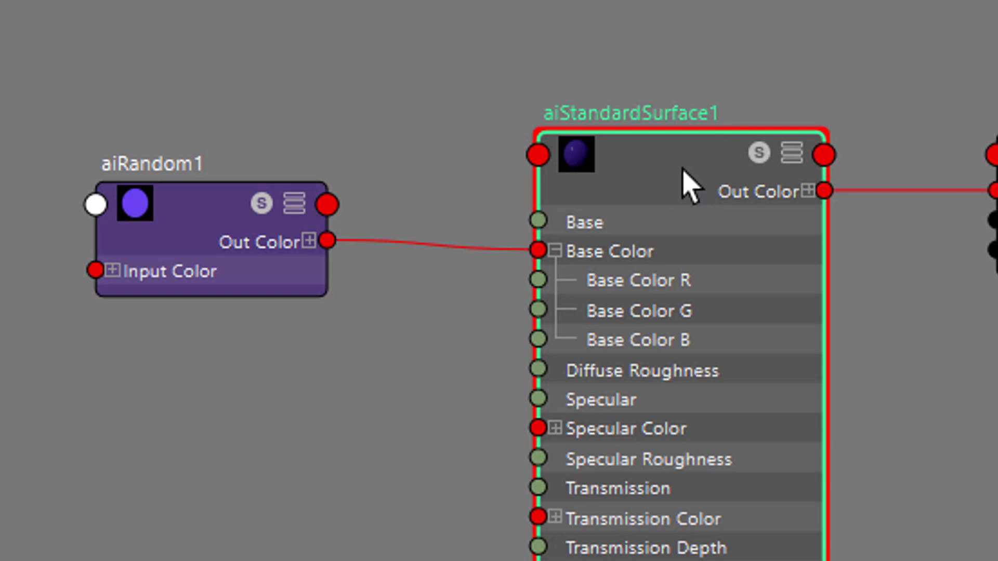
mouse_move(685, 222)
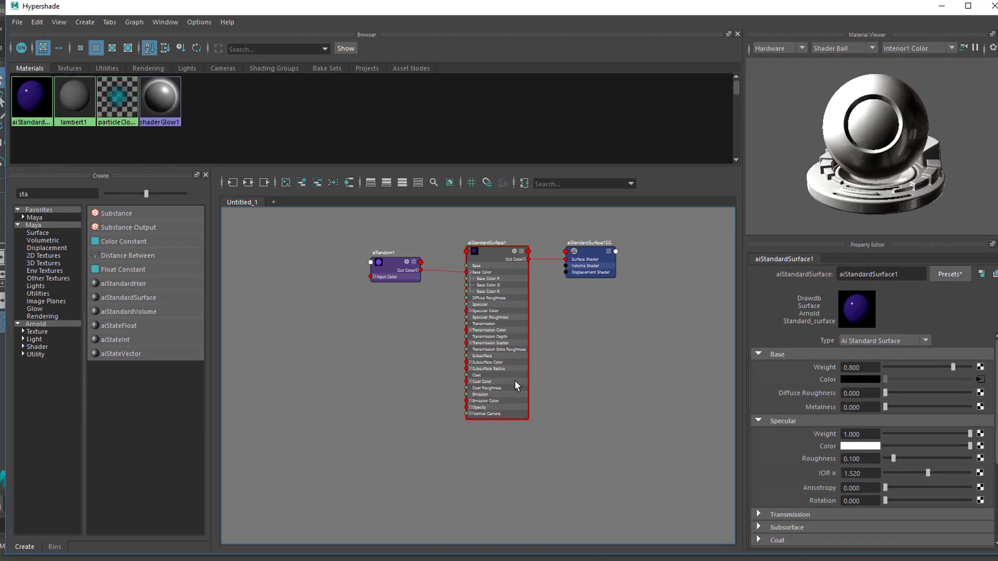
Duplicate the aiStandardSurface1 shading network with its aiRandom node until four materials exist
left_click(383, 266)
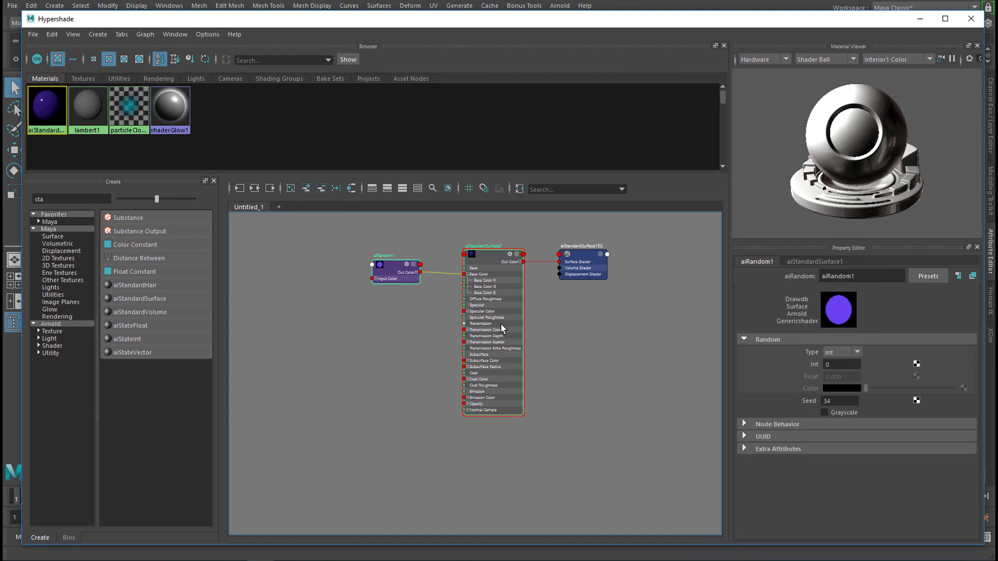
mouse_move(482, 255)
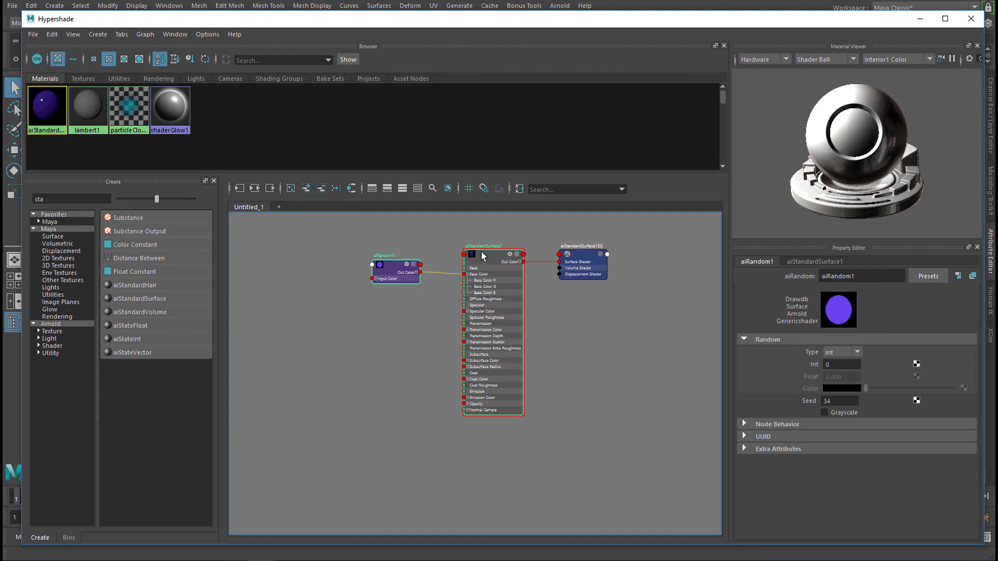
left_click(481, 246)
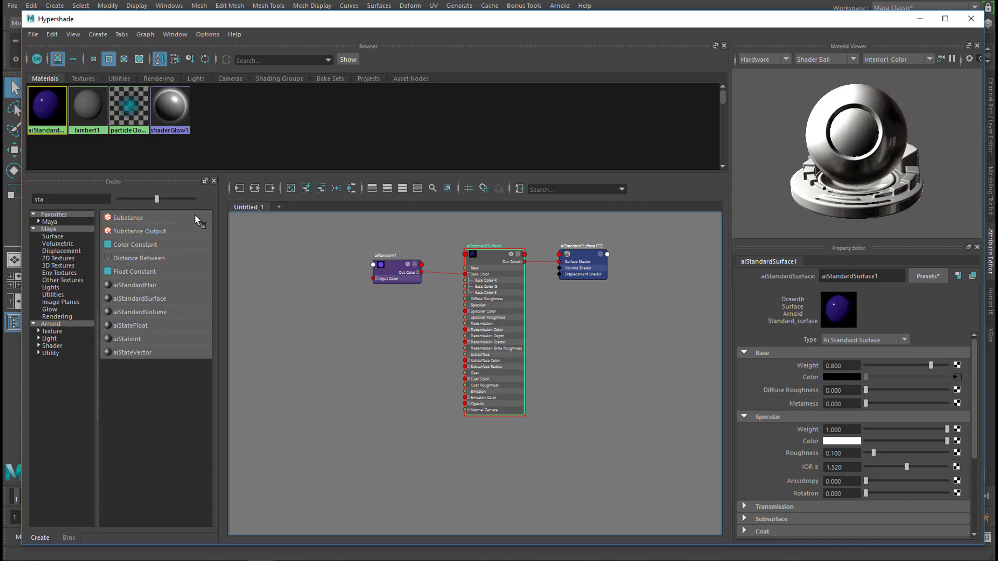
left_click(52, 34)
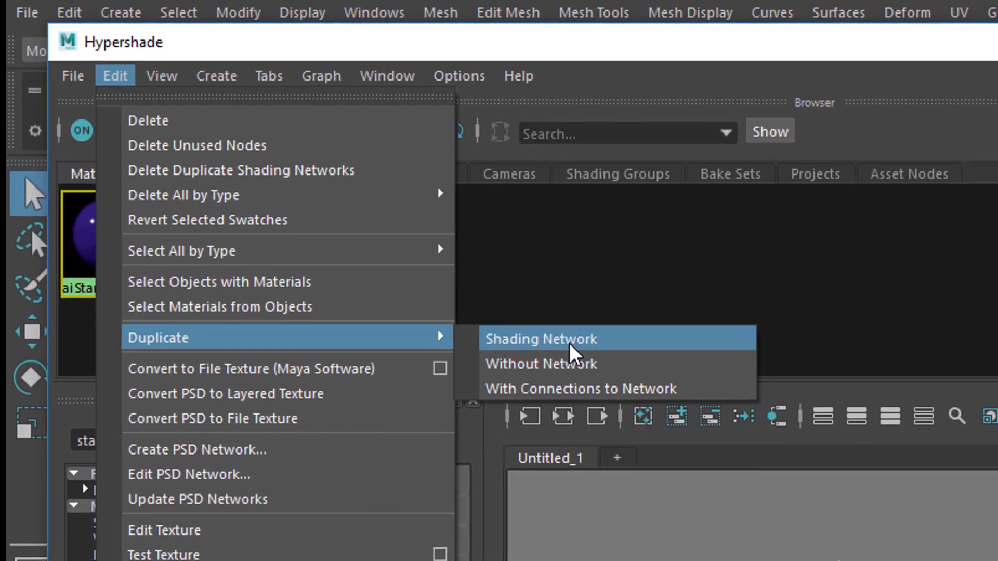
left_click(541, 339)
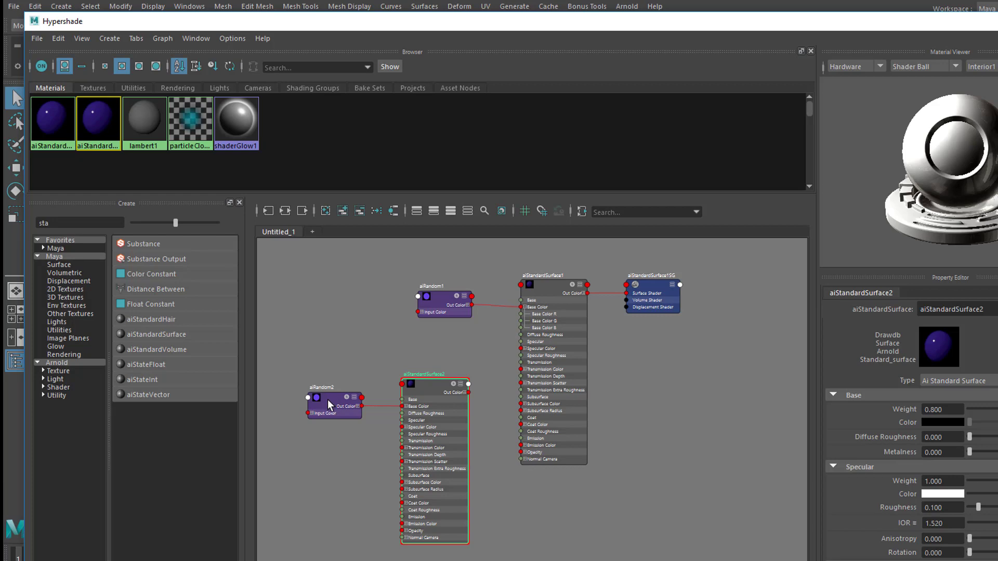
mouse_move(355, 439)
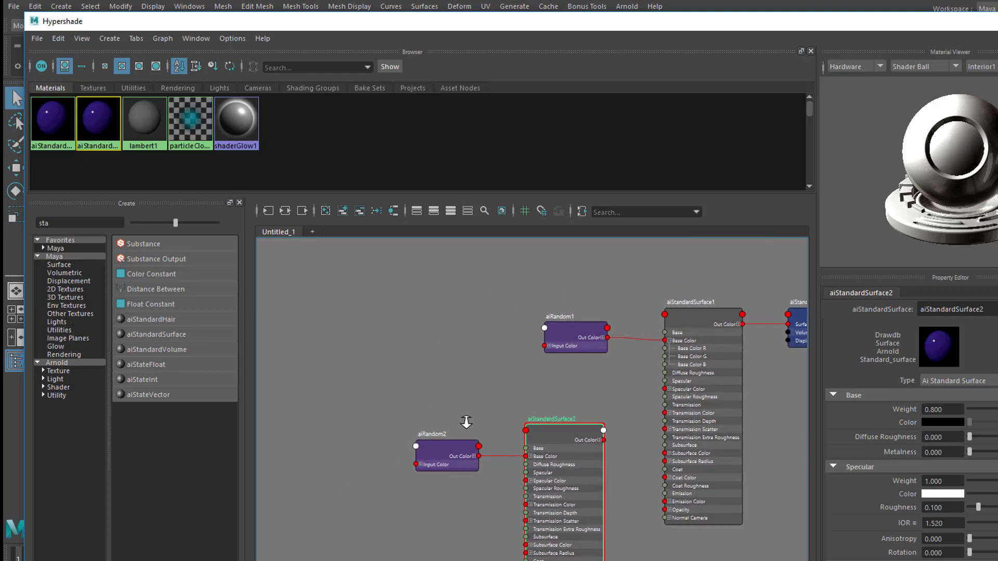
scroll("down", 3)
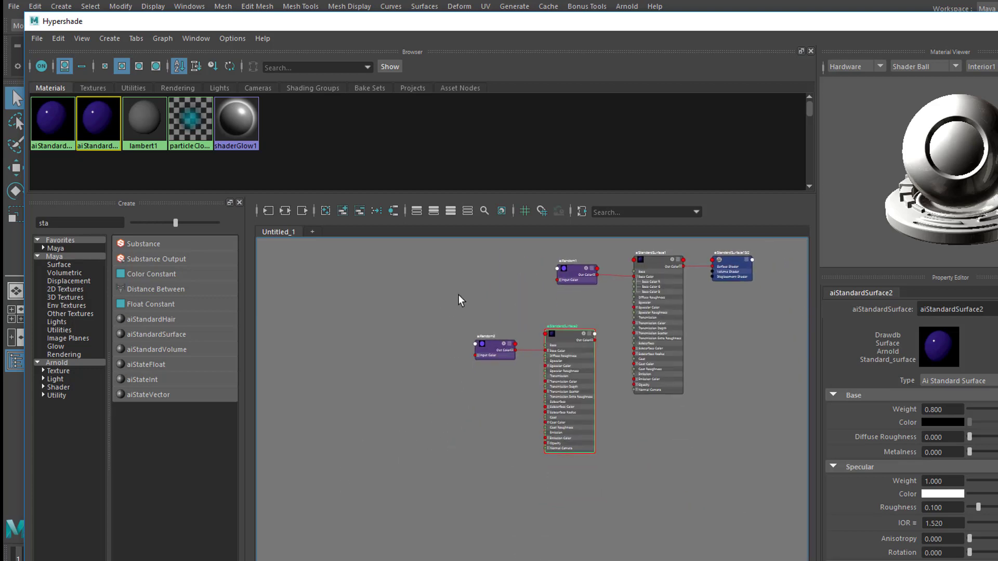
mouse_move(524, 500)
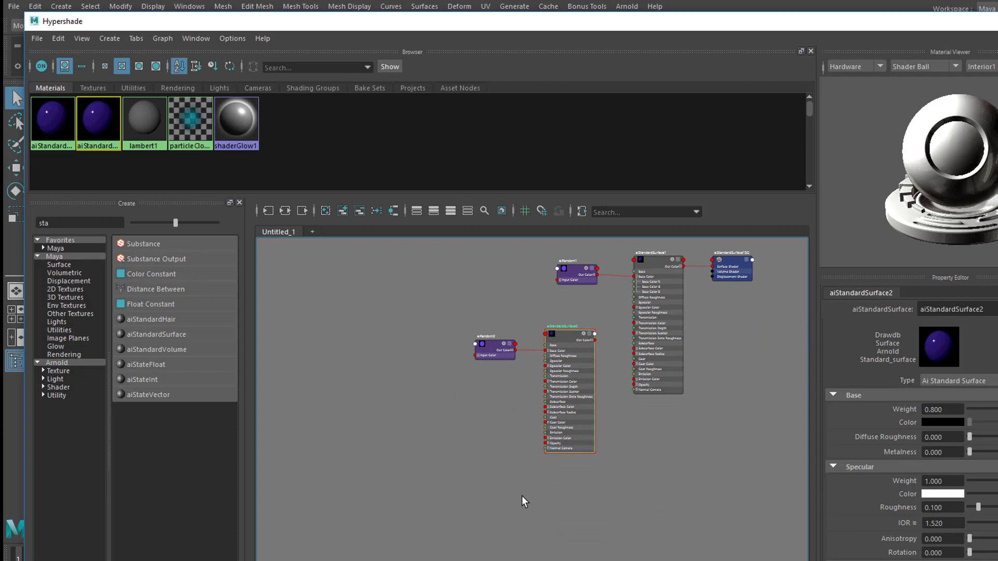
mouse_move(692, 513)
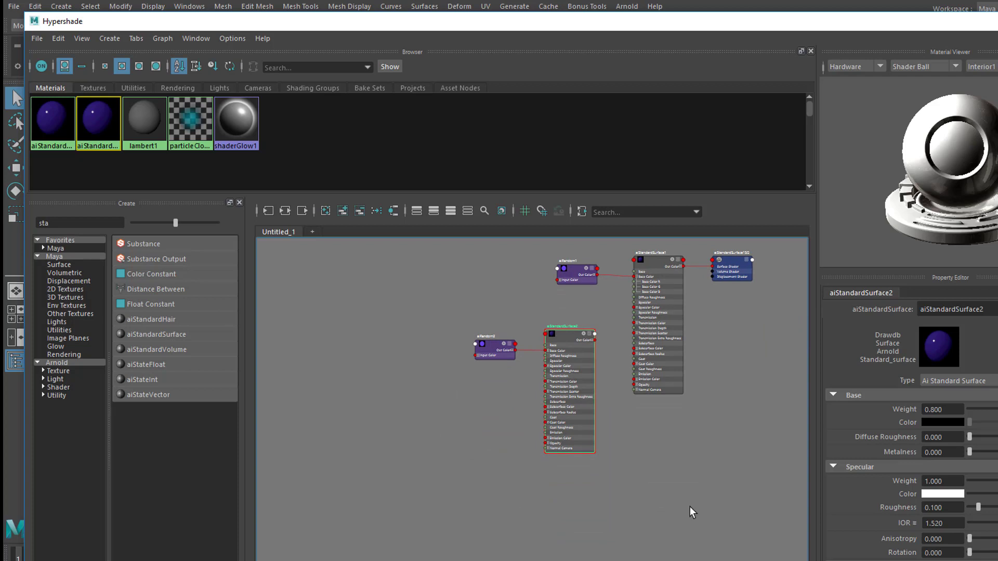
left_click(154, 334)
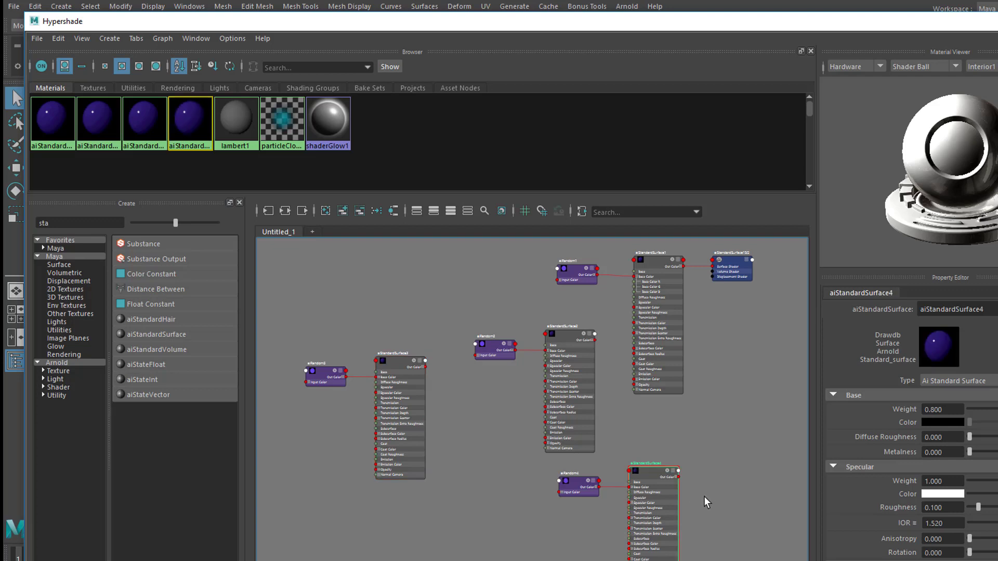
mouse_move(642, 424)
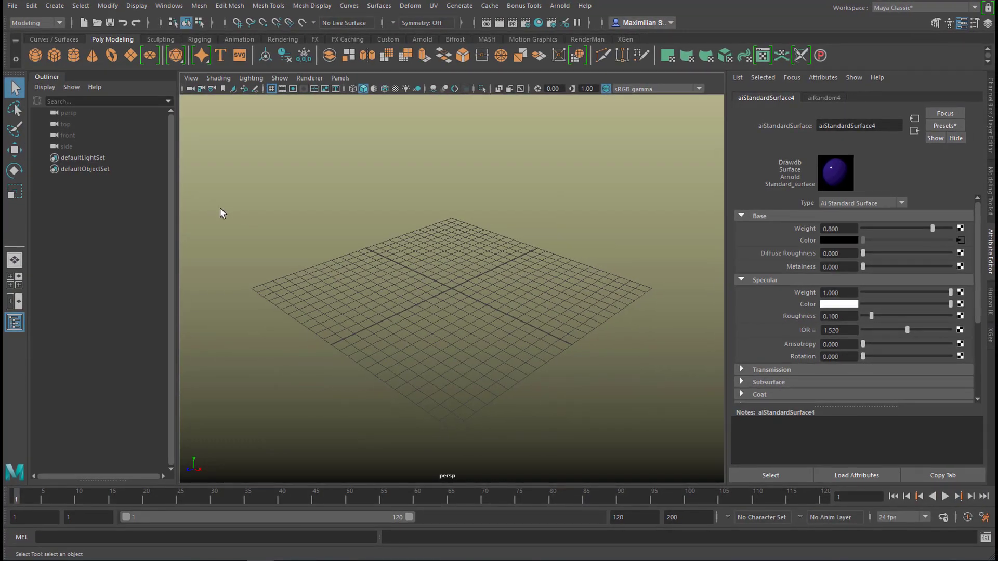
mouse_move(130, 58)
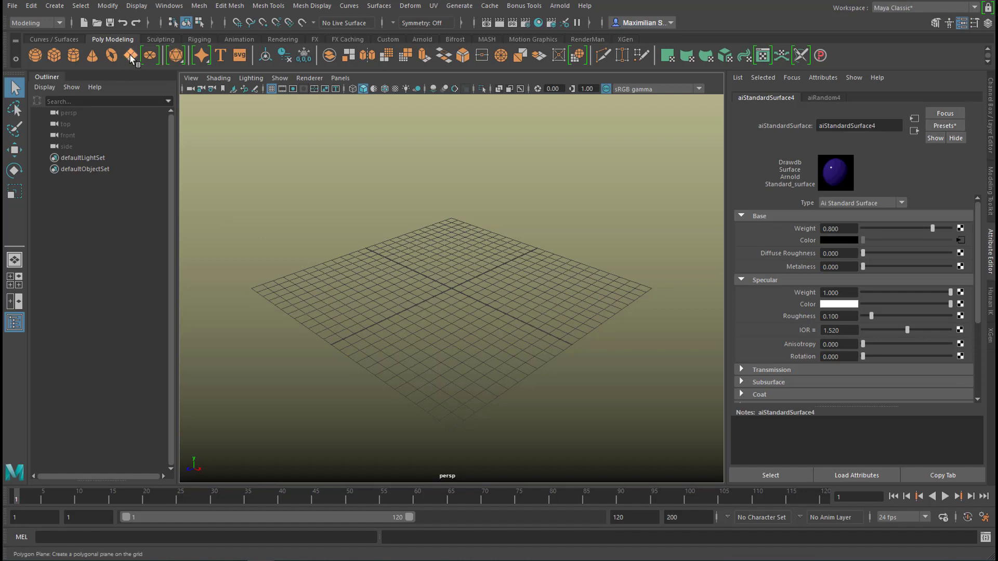
Create a polygon plane from the shelf as the first of the eight grid planes
left_click(131, 55)
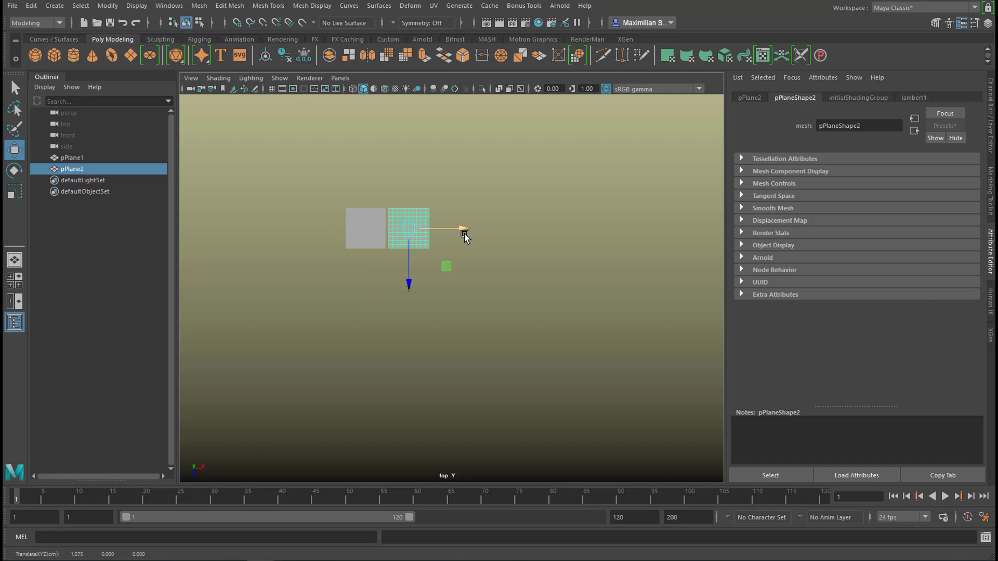
mouse_move(505, 307)
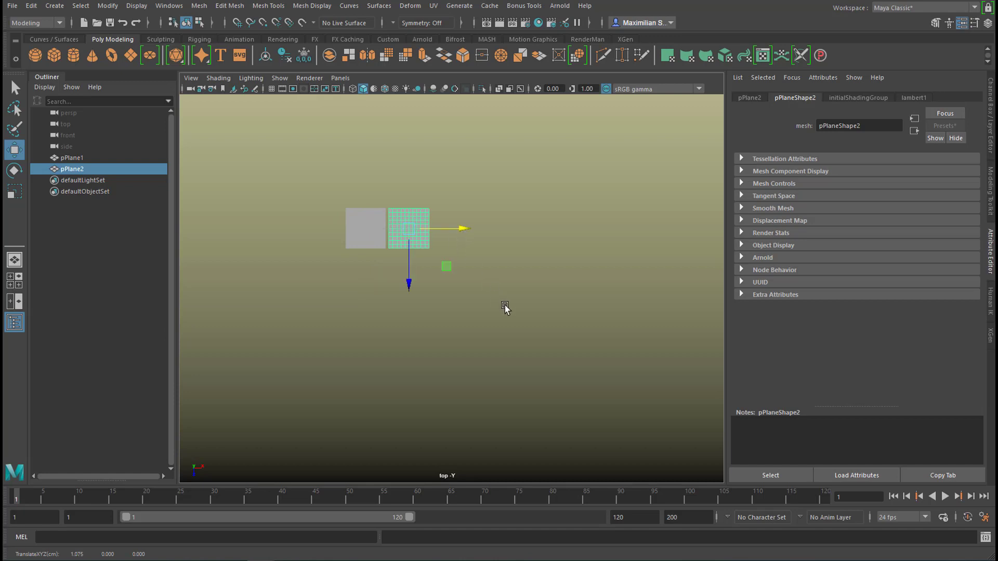
mouse_move(580, 370)
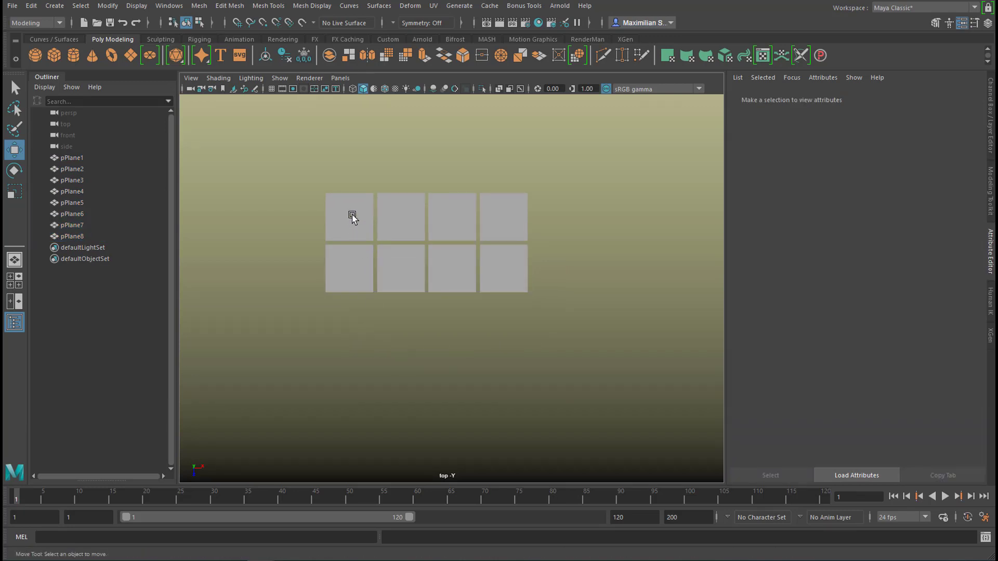
Assign existing aiStandardSurface materials to the remaining planes, including aiStandardSurface1 on pPlane8
right_click(352, 215)
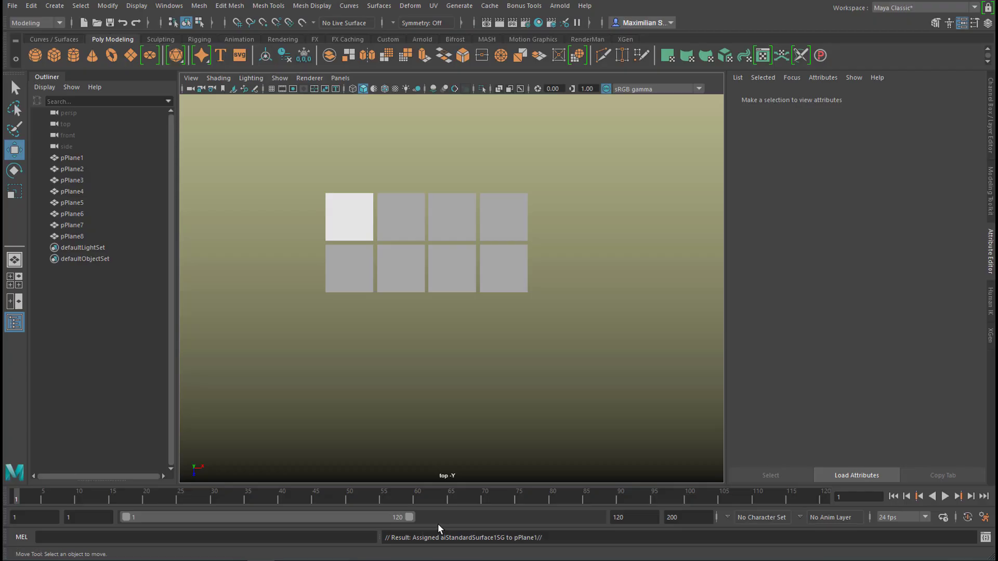
right_click(399, 216)
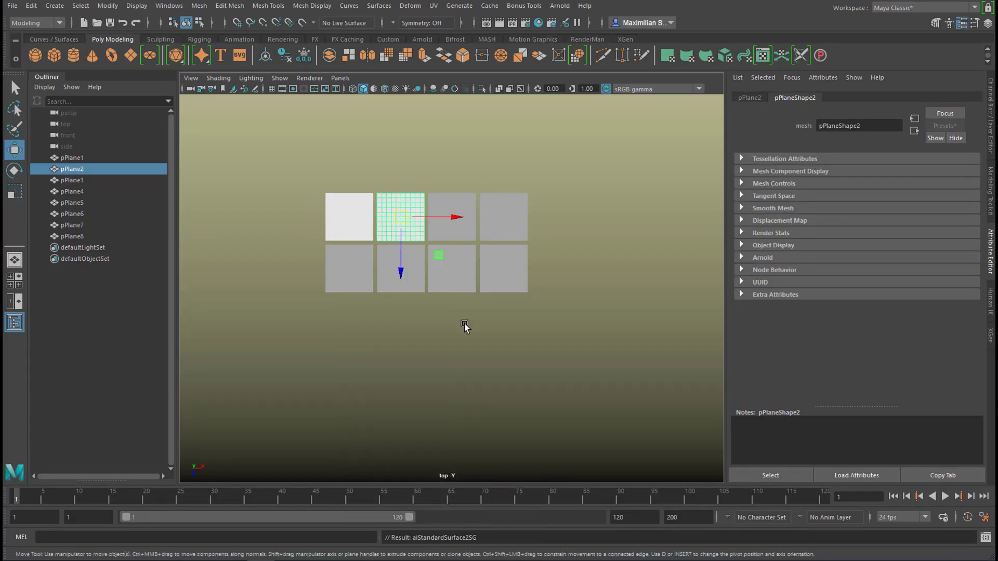
right_click(496, 191)
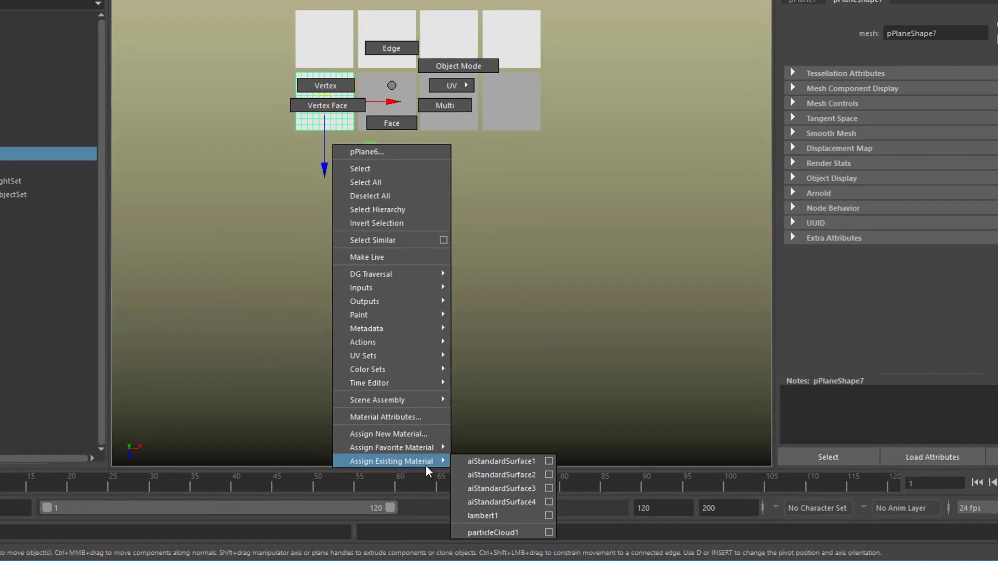
left_click(501, 489)
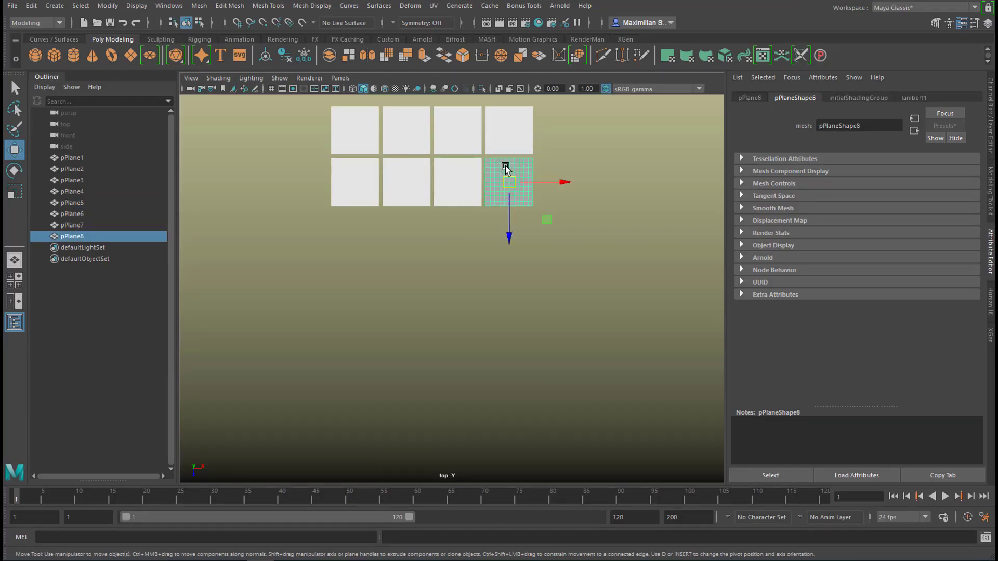
right_click(508, 183)
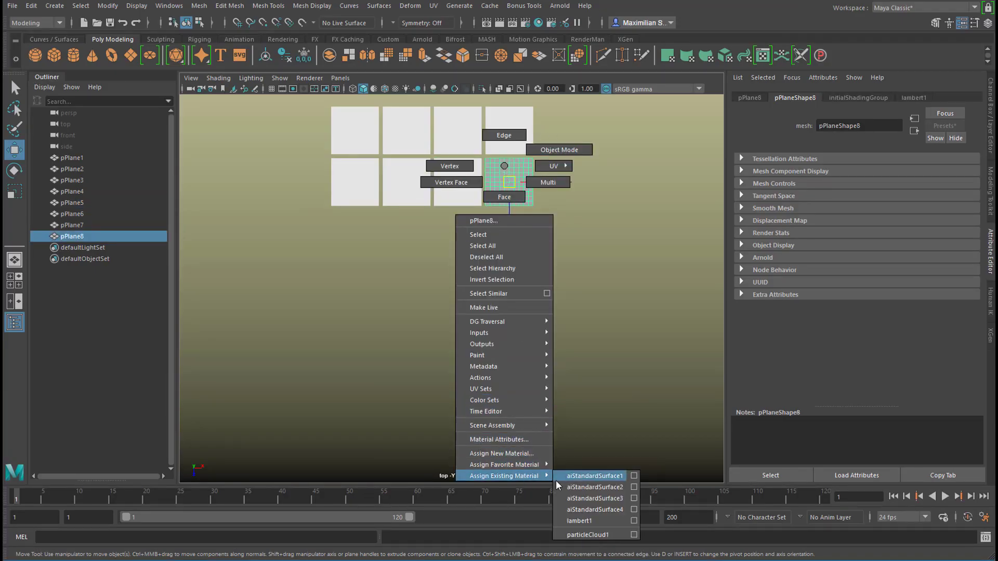
left_click(591, 475)
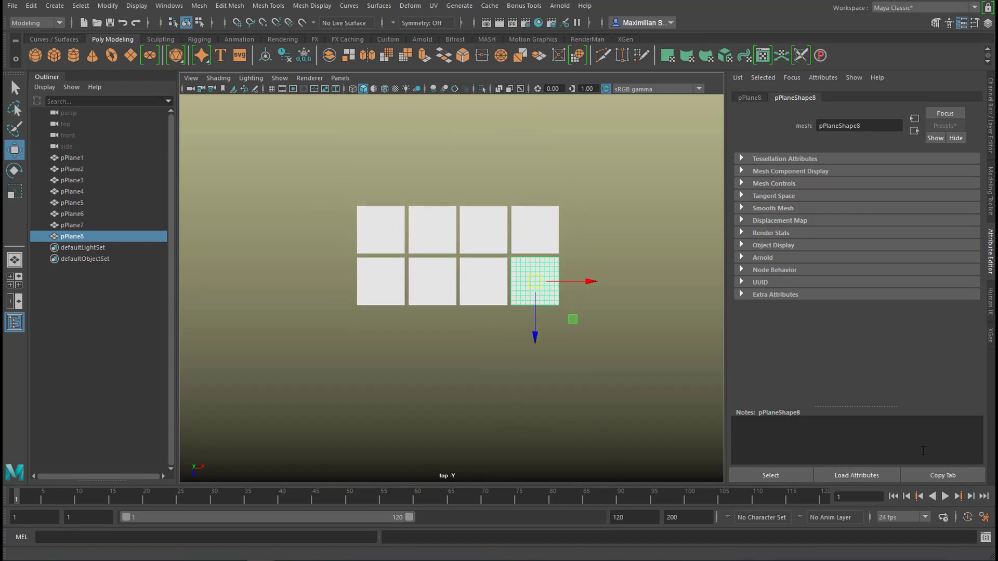
mouse_move(404, 95)
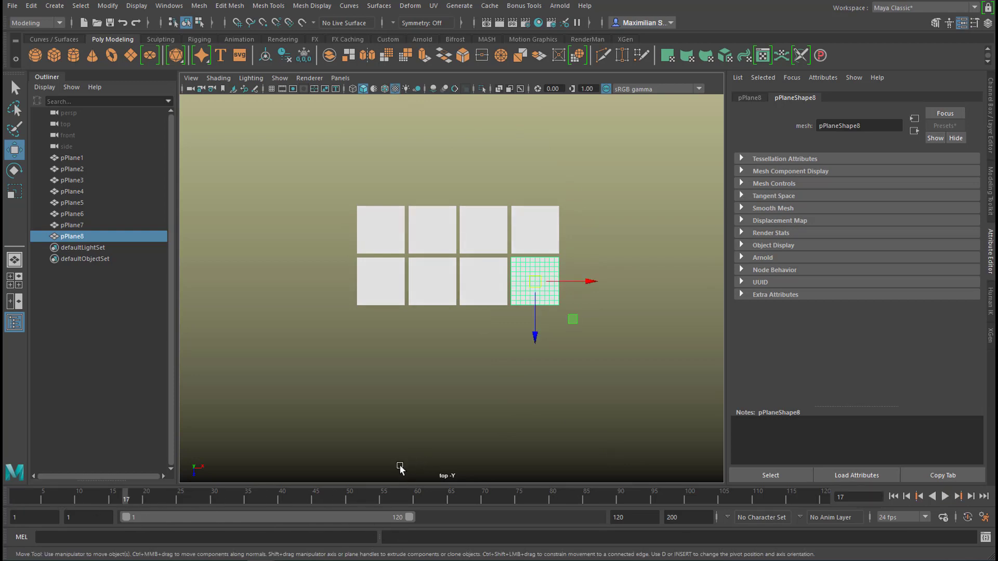
mouse_move(91, 500)
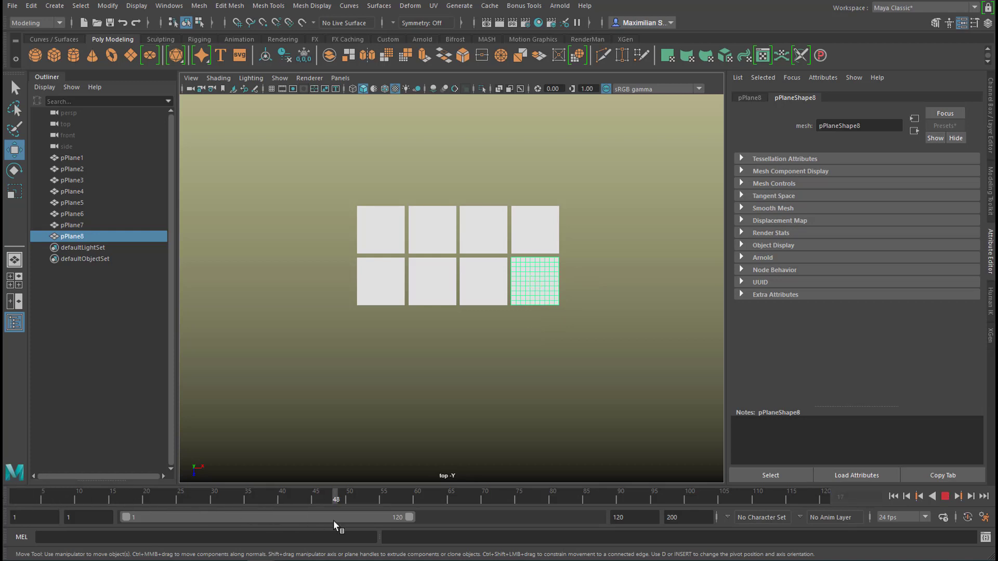
left_click(534, 282)
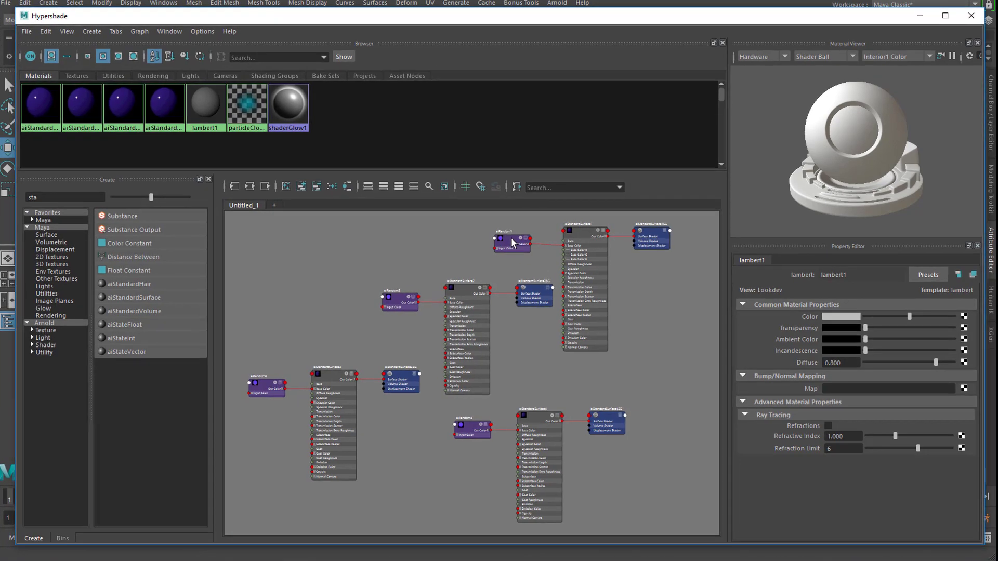
Enter a =time expression in the aiRandom1 Seed field so it varies over time
left_click(509, 240)
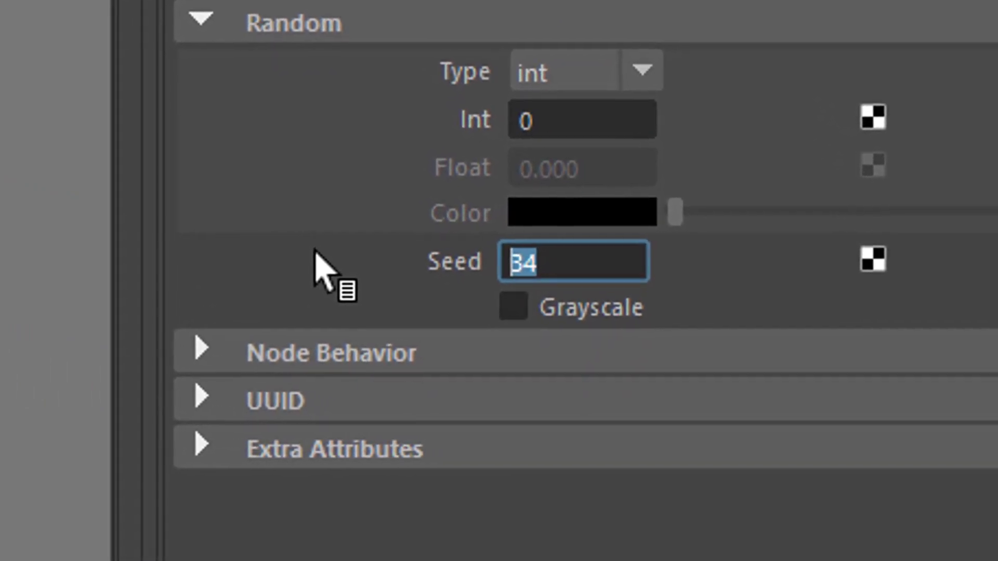
type("=t")
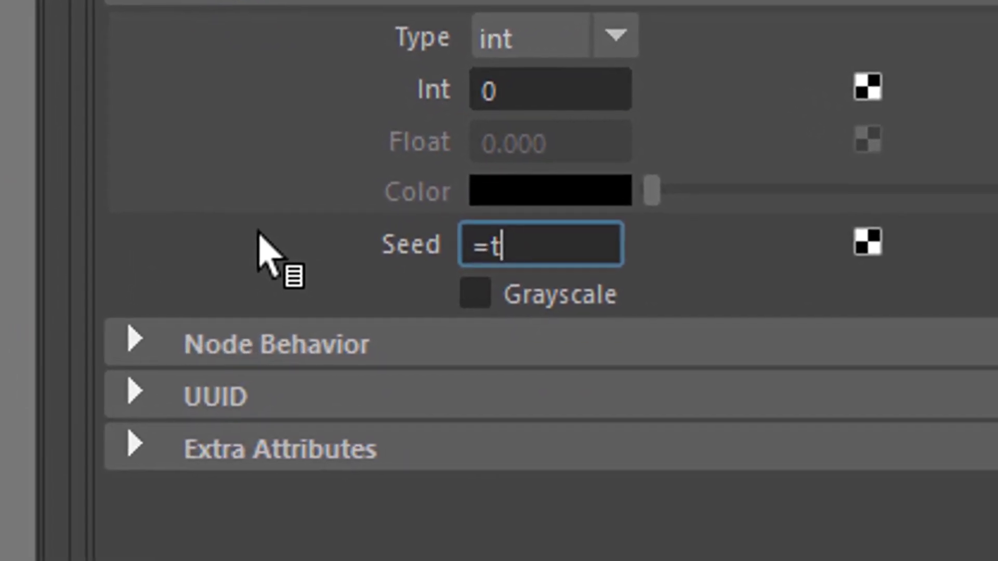
type("ime")
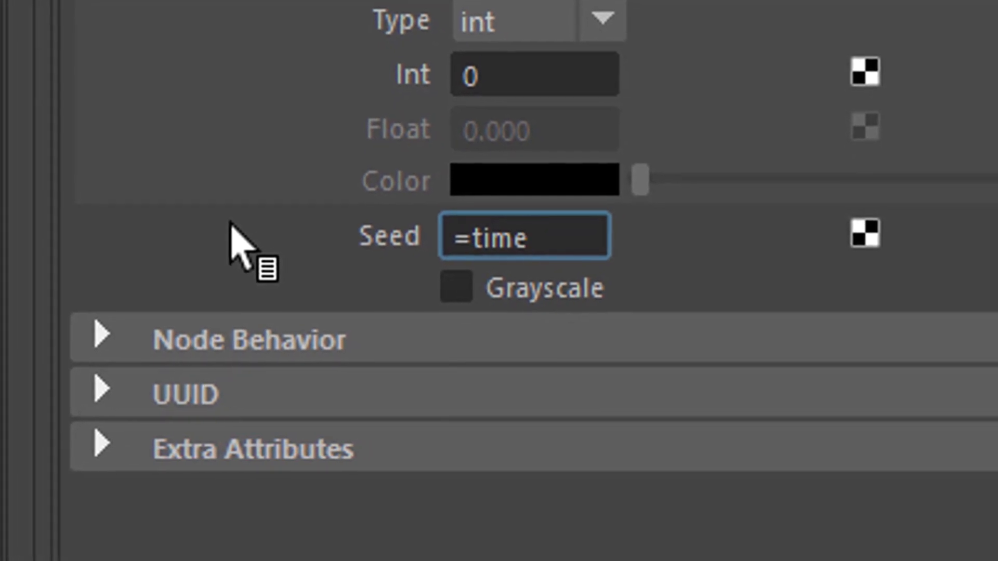
type("+")
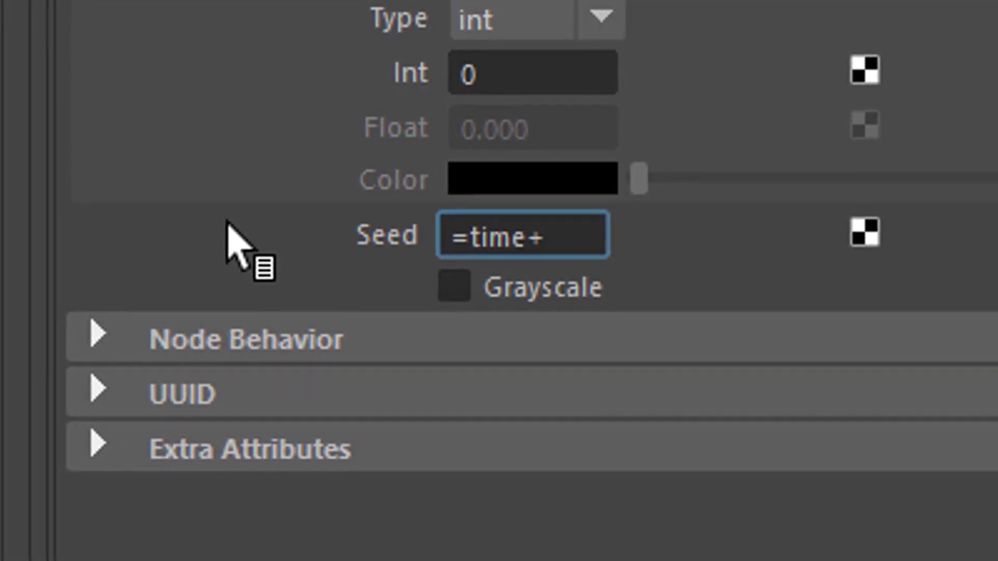
key("Backspace")
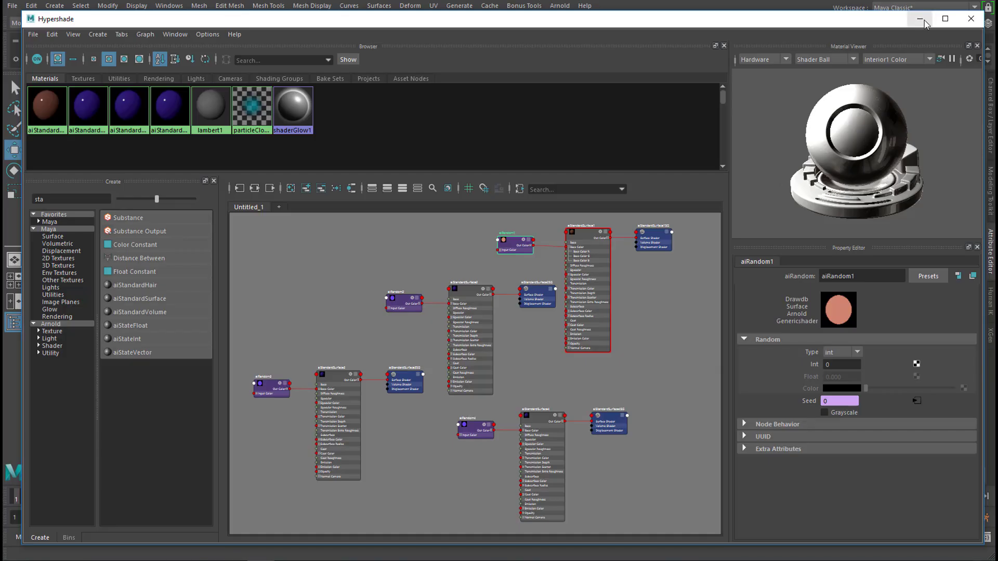
Close Hypershade and play then stop the timeline to check the seed updates
left_click(918, 18)
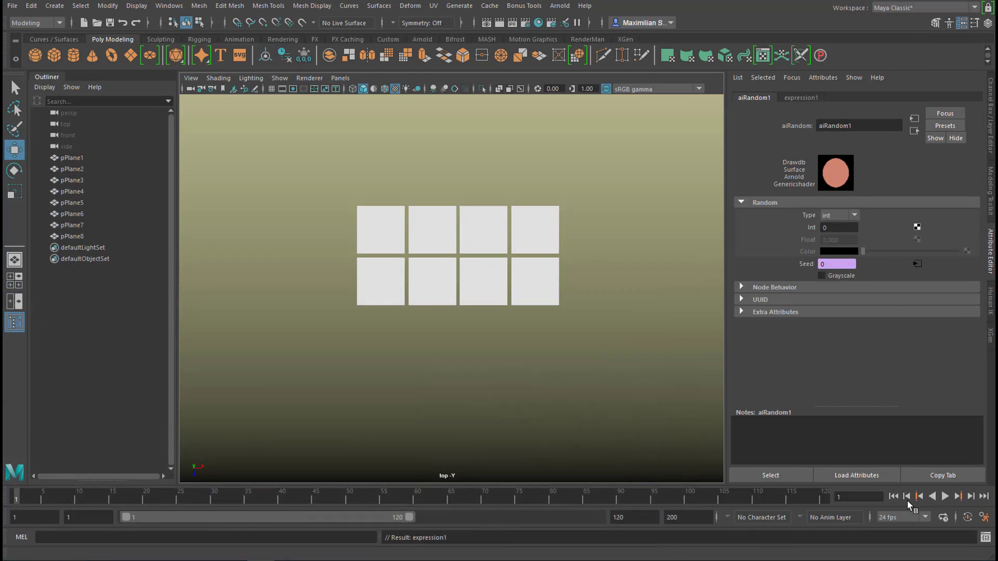
left_click(945, 497)
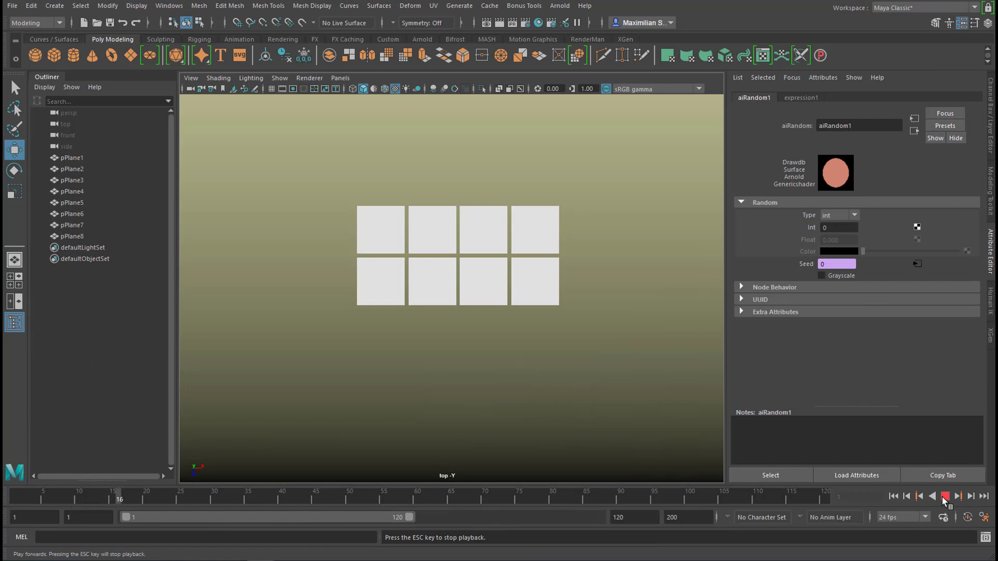
left_click(944, 497)
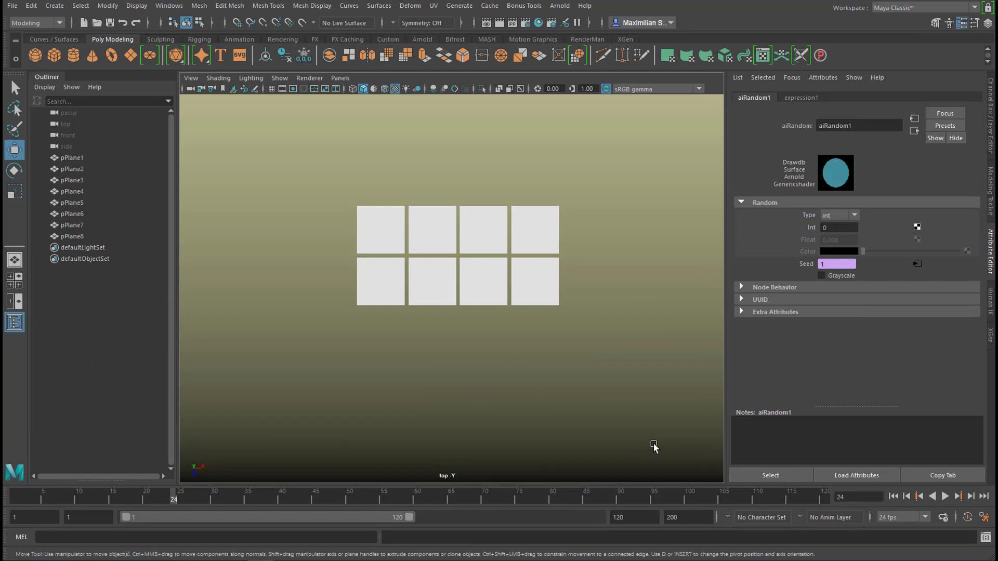
mouse_move(653, 442)
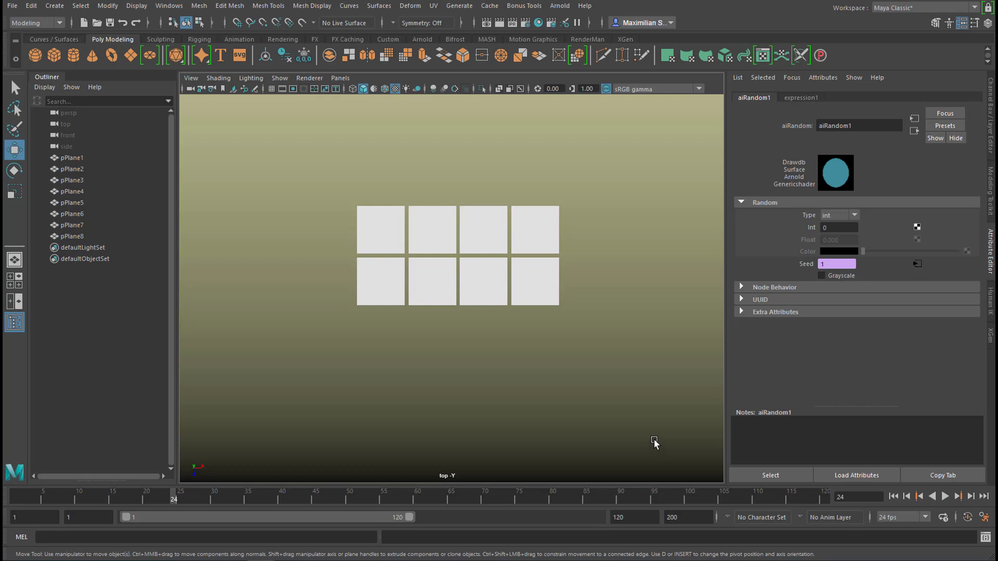
mouse_move(498, 97)
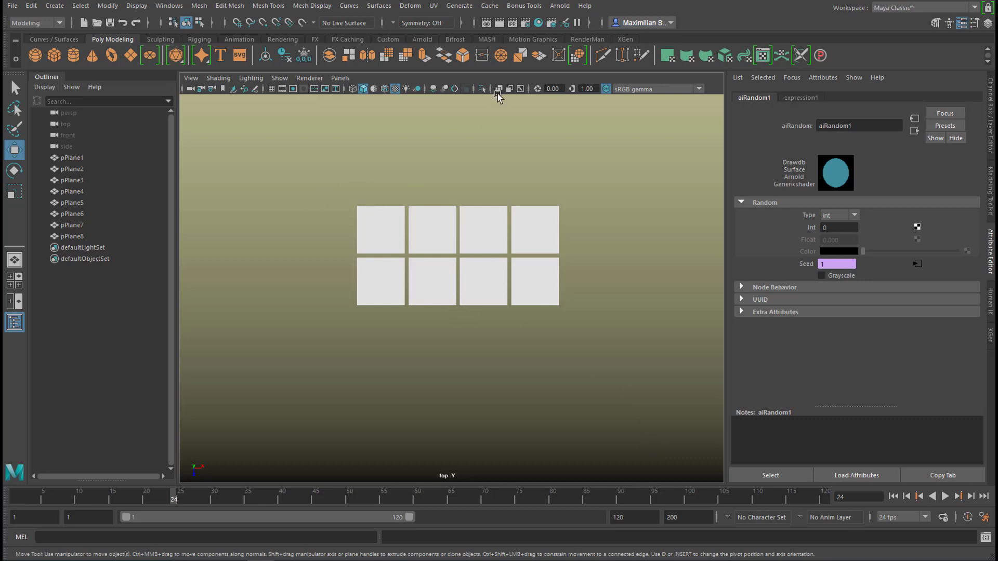
Add an Arnold Skydome Light and hide lights from the viewport display
left_click(559, 6)
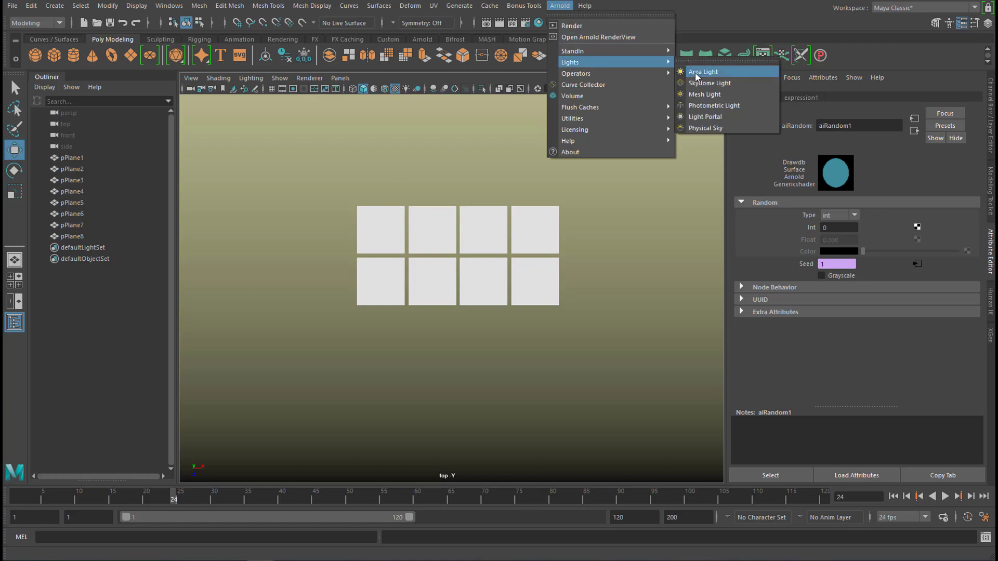
left_click(708, 83)
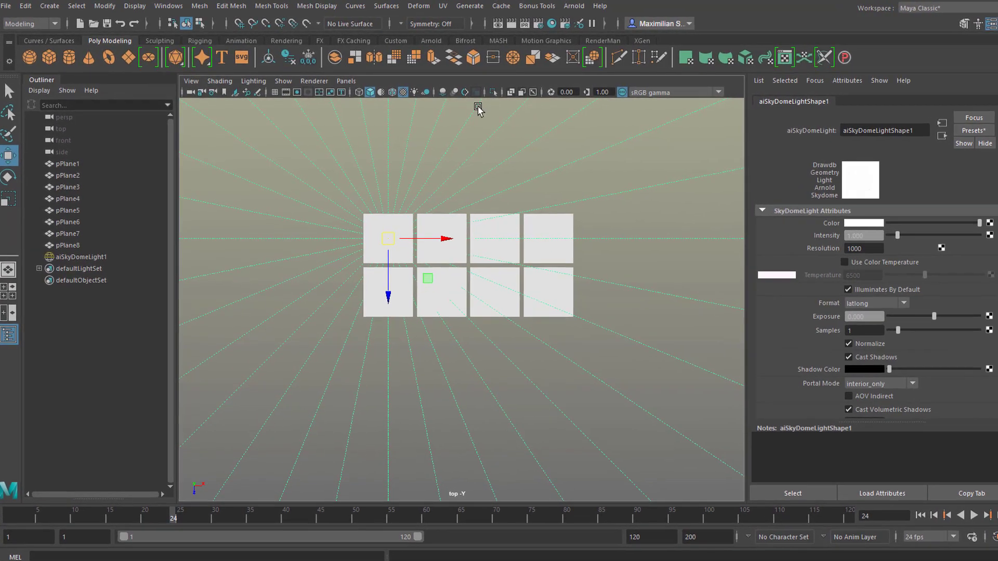
left_click(283, 81)
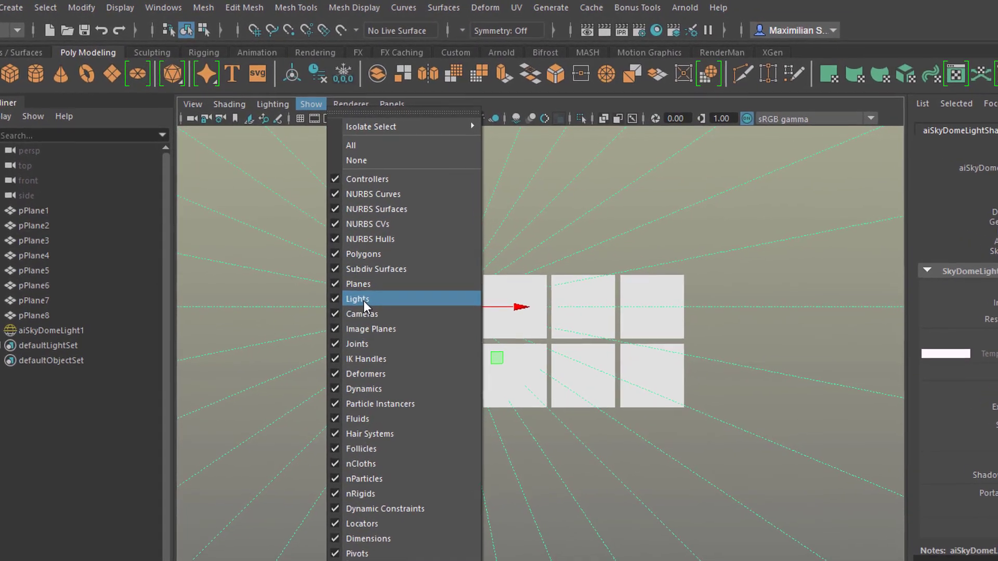
left_click(356, 298)
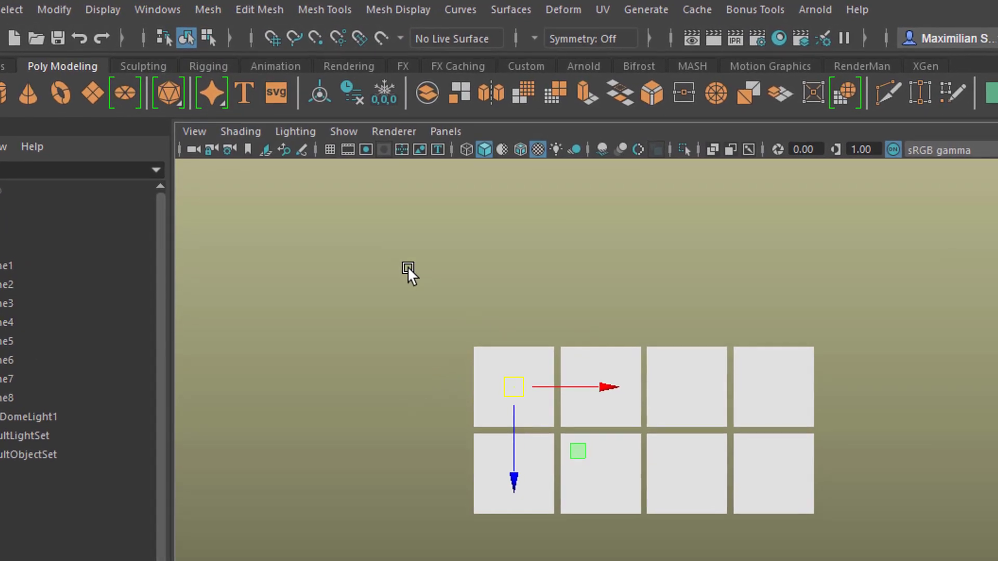
Switch the viewport renderer to Arnold and start the Arnold viewport render
left_click(393, 132)
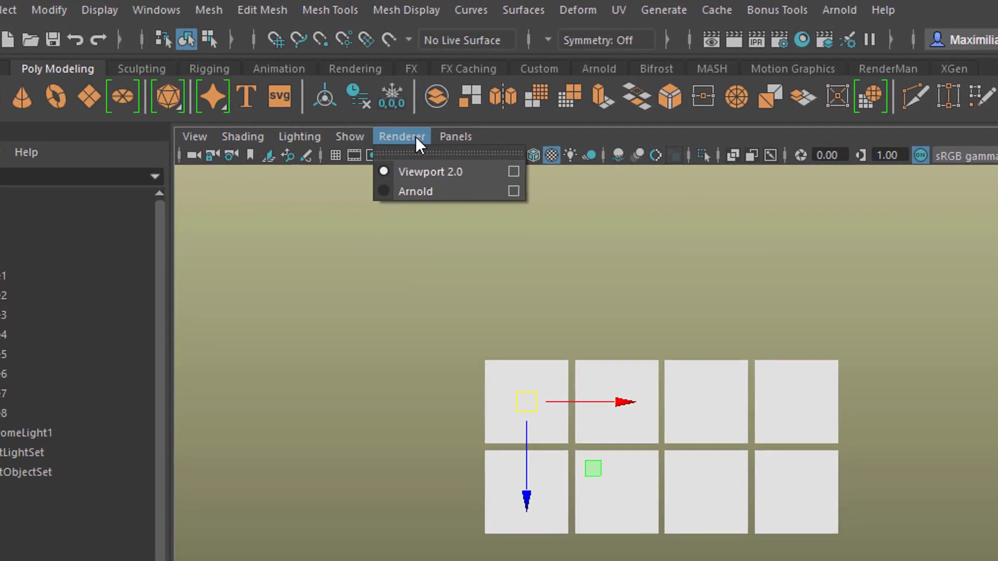
mouse_move(449, 185)
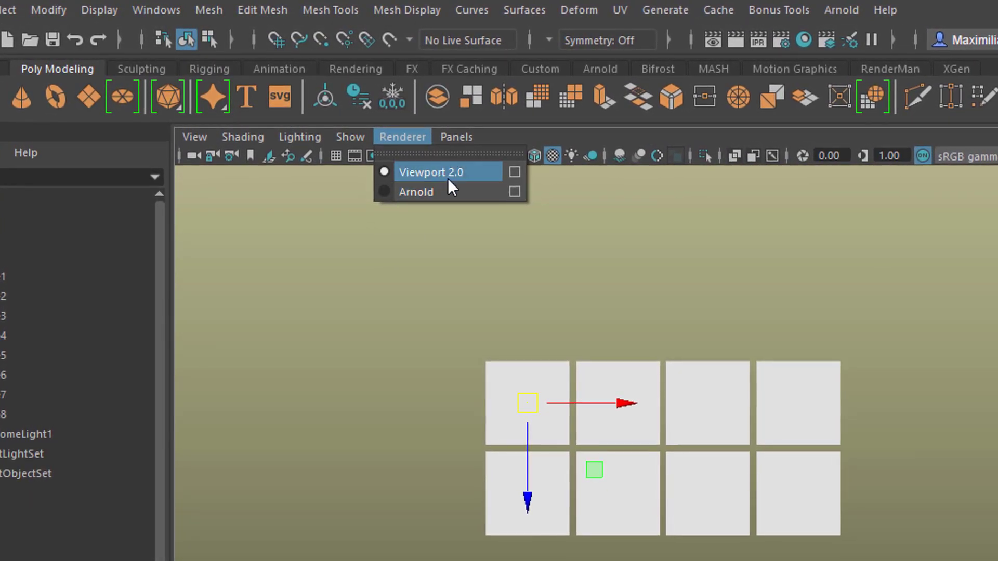
left_click(415, 191)
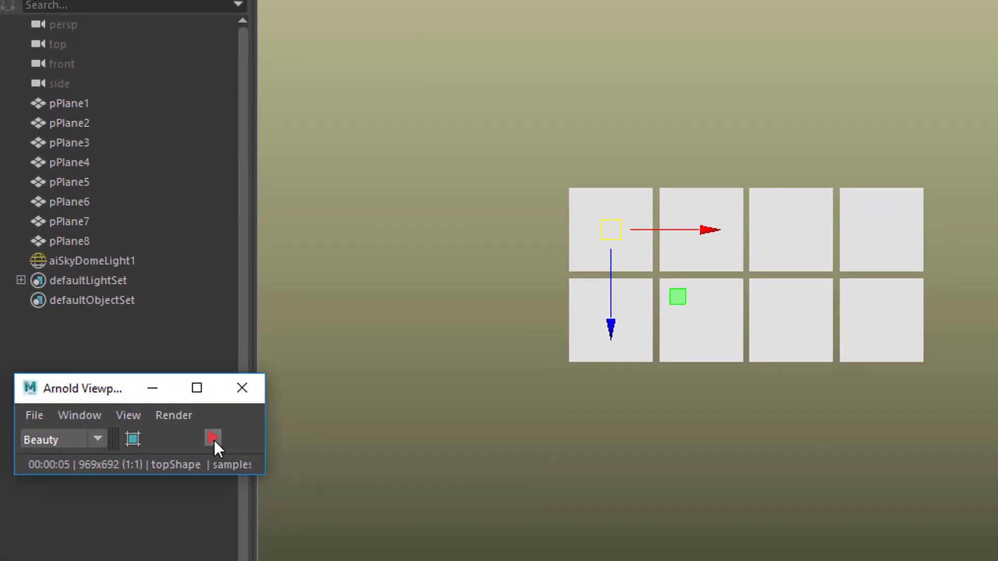
left_click(213, 437)
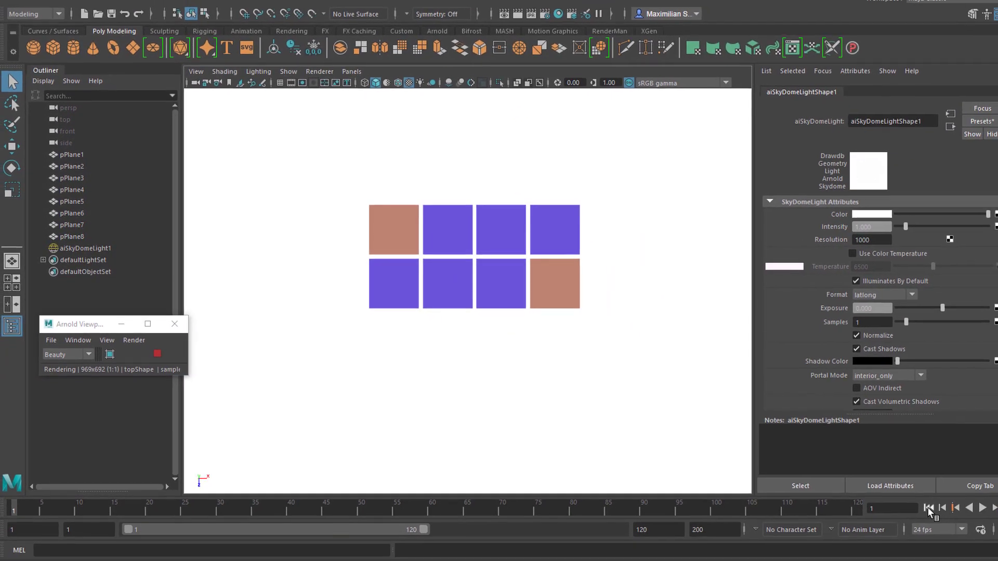
Play the animation forward and backward to watch the corner planes change colour
left_click(945, 497)
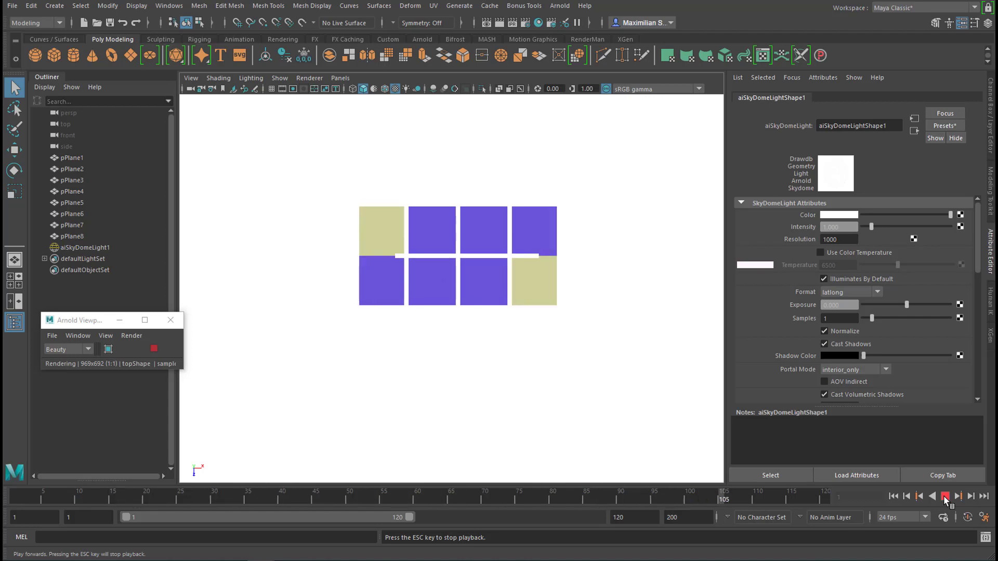
left_click(944, 497)
type("400")
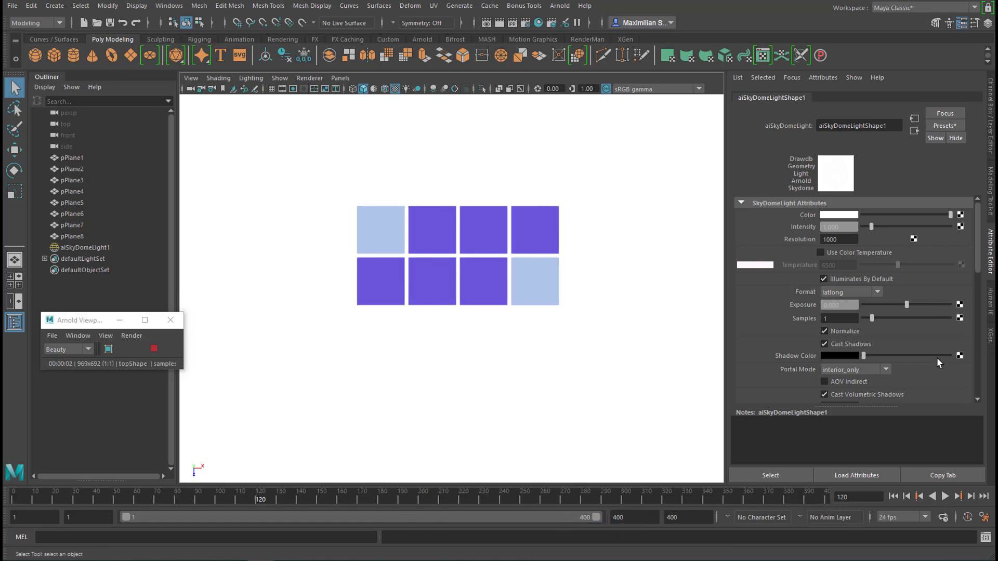
left_click(931, 497)
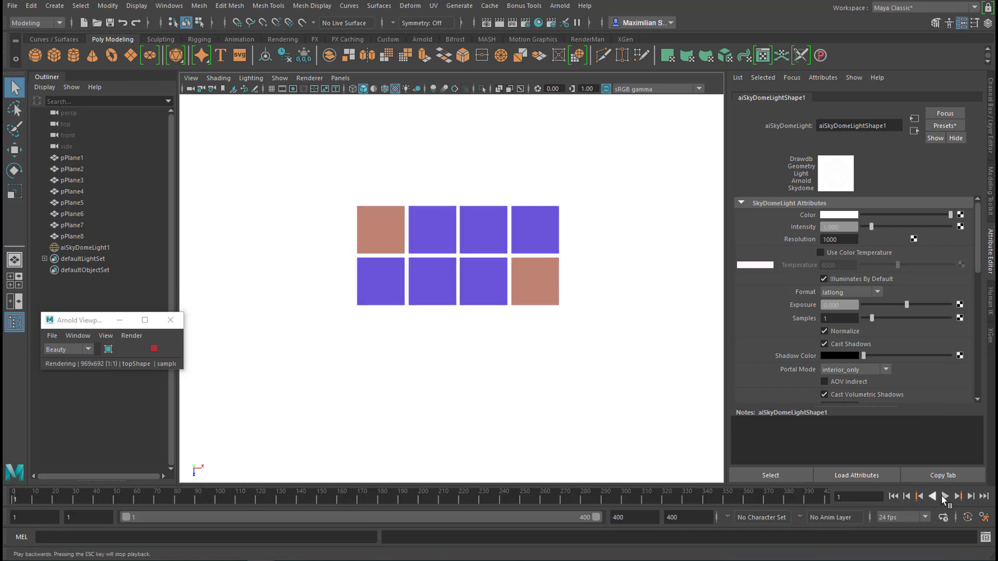
left_click(944, 496)
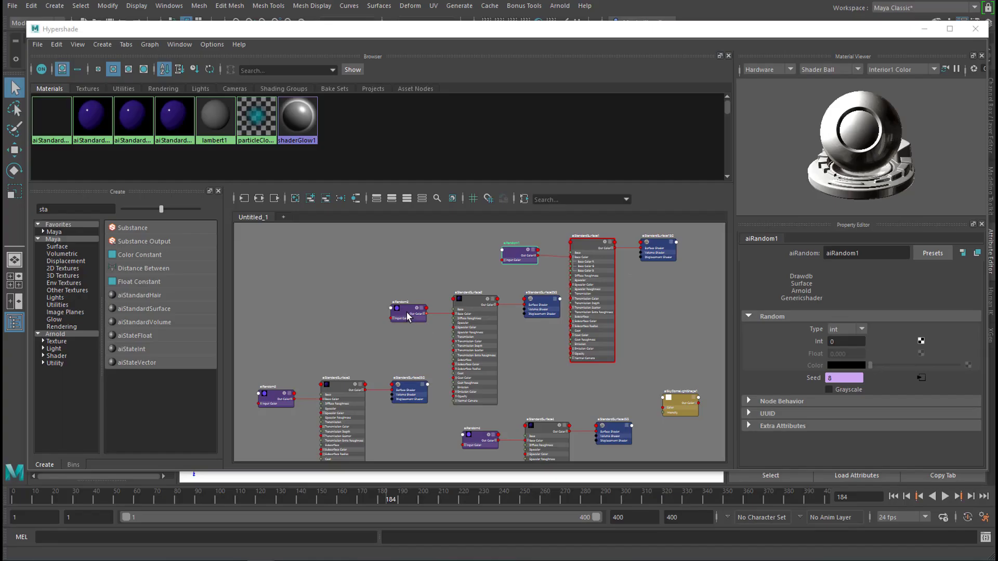
Drive the aiRandom3 Seed with the expression =3*frame
left_click(399, 302)
type("34")
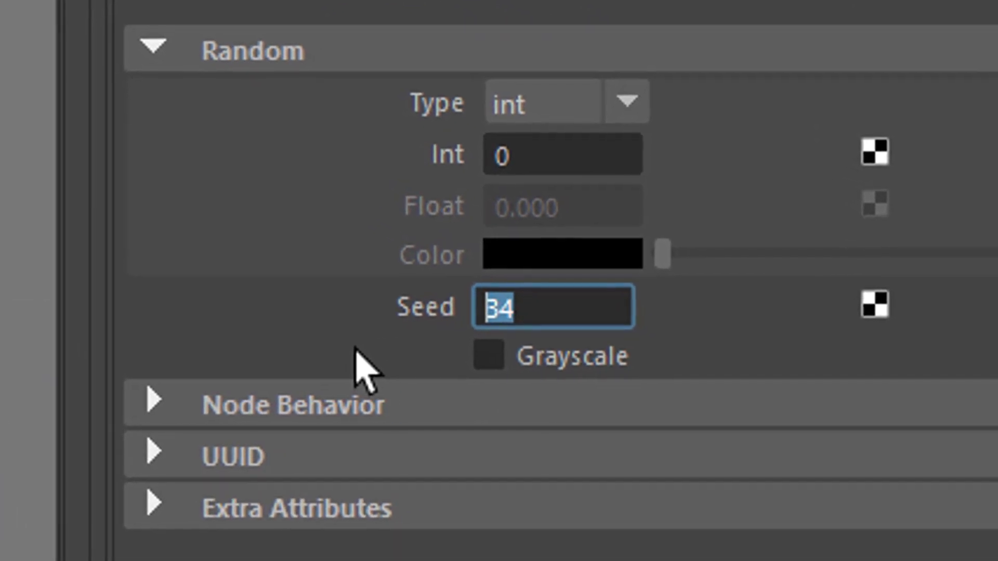
type("=")
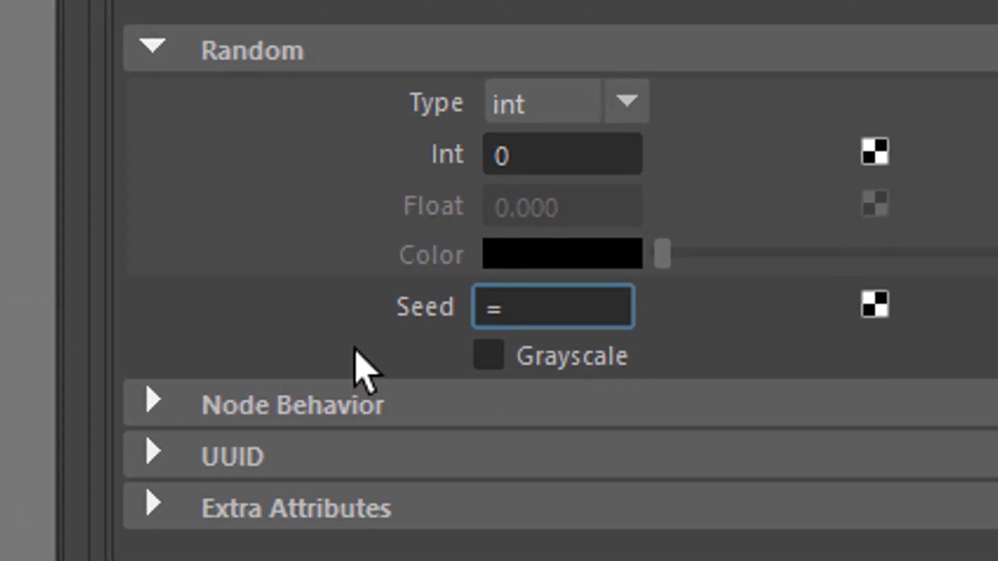
type("time/")
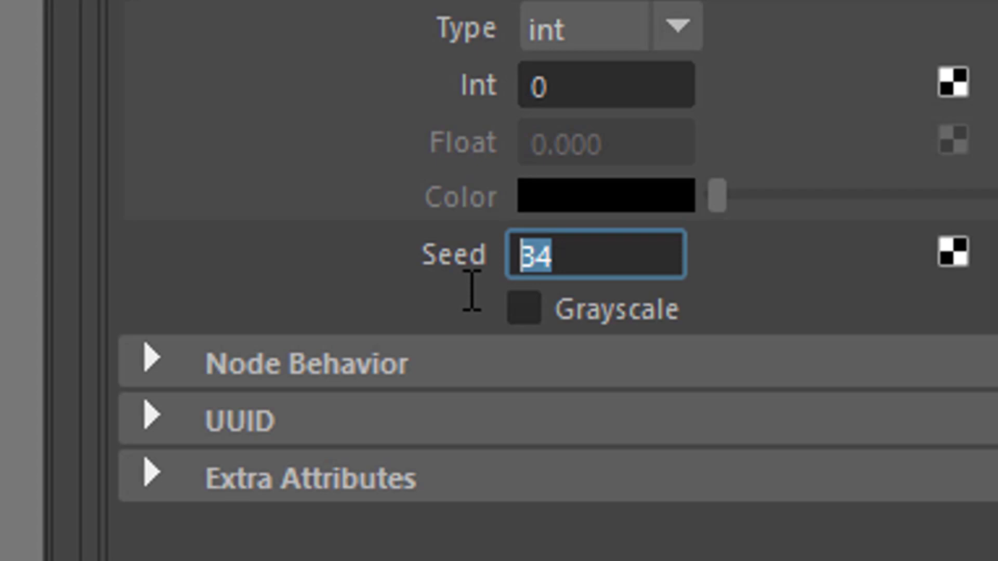
type("=3")
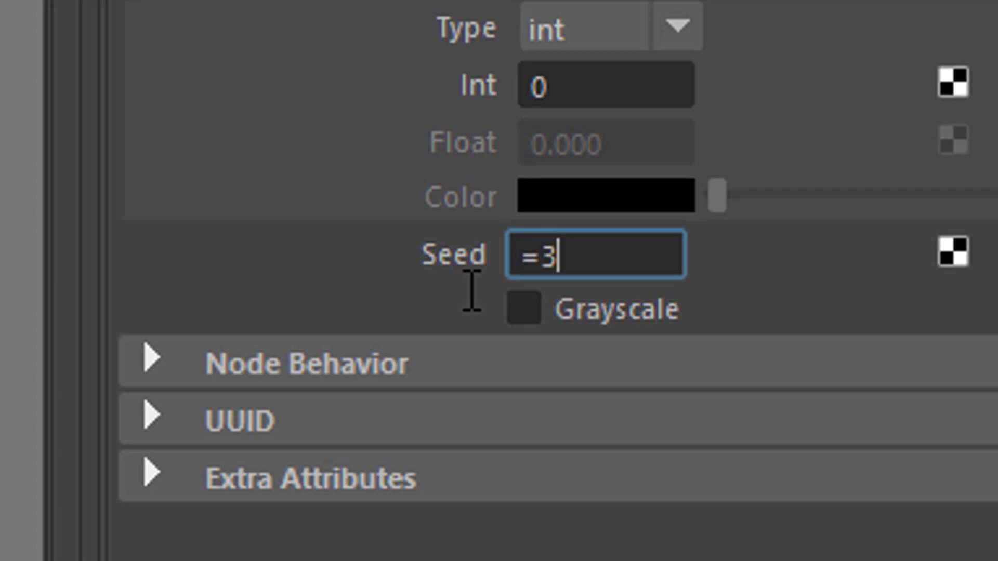
type("*frame")
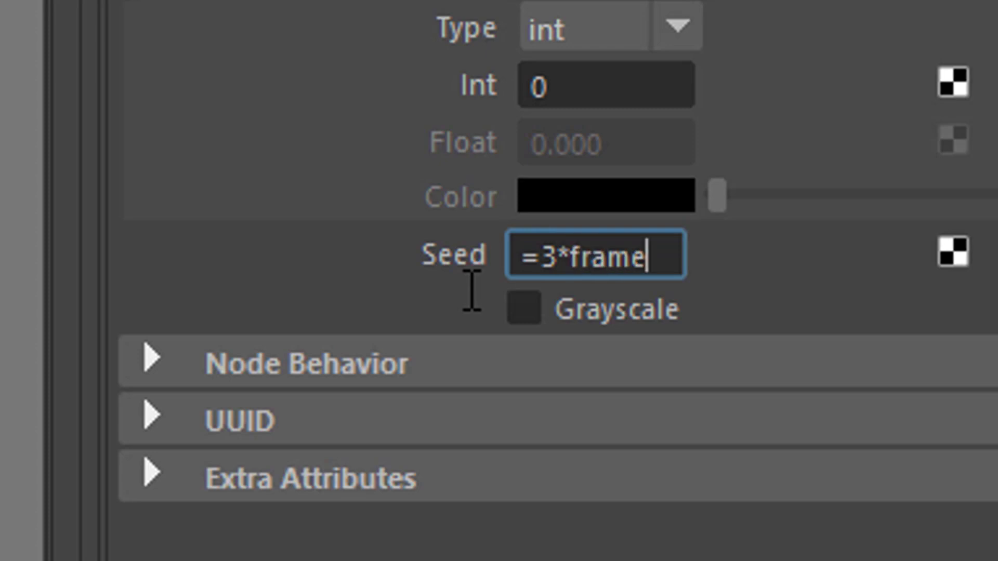
key("Return")
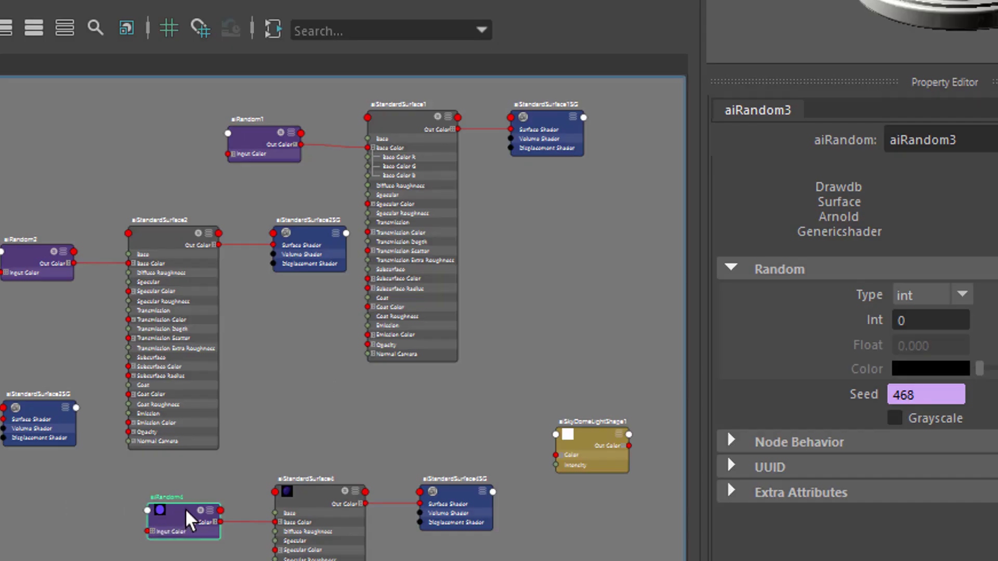
Select aiRandom4 and begin a =4*si... expression in its Seed field
left_click(181, 522)
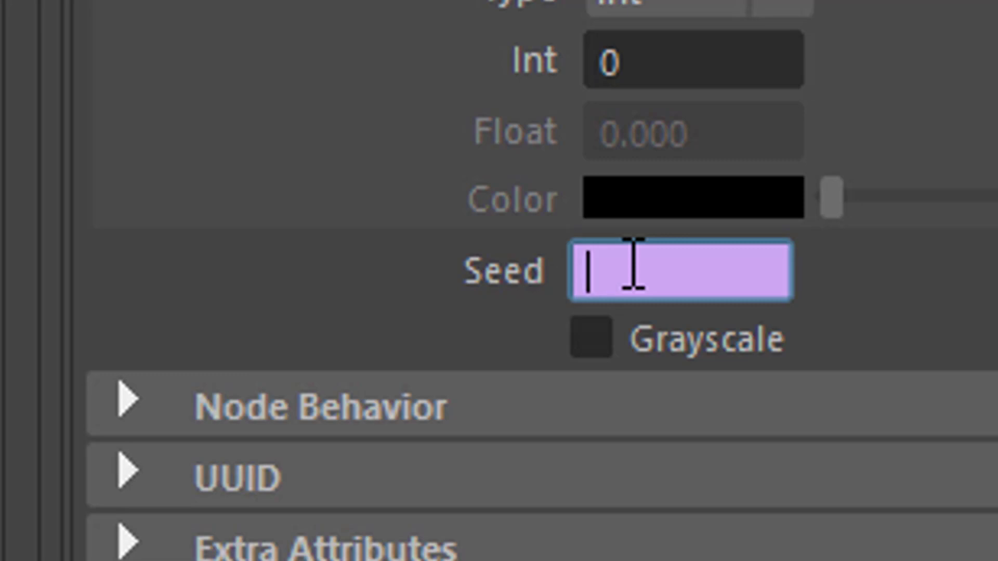
type("=")
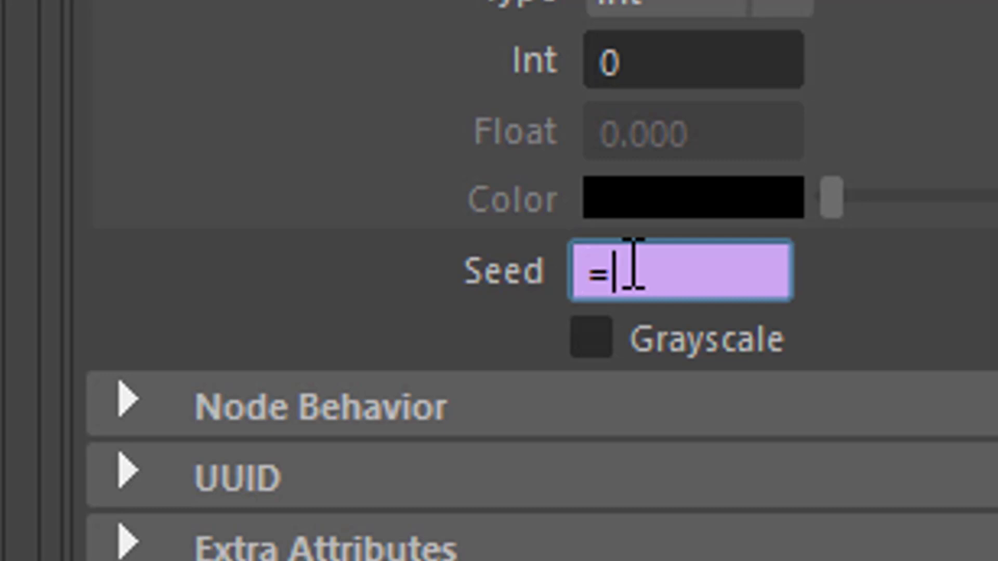
type("4*si")
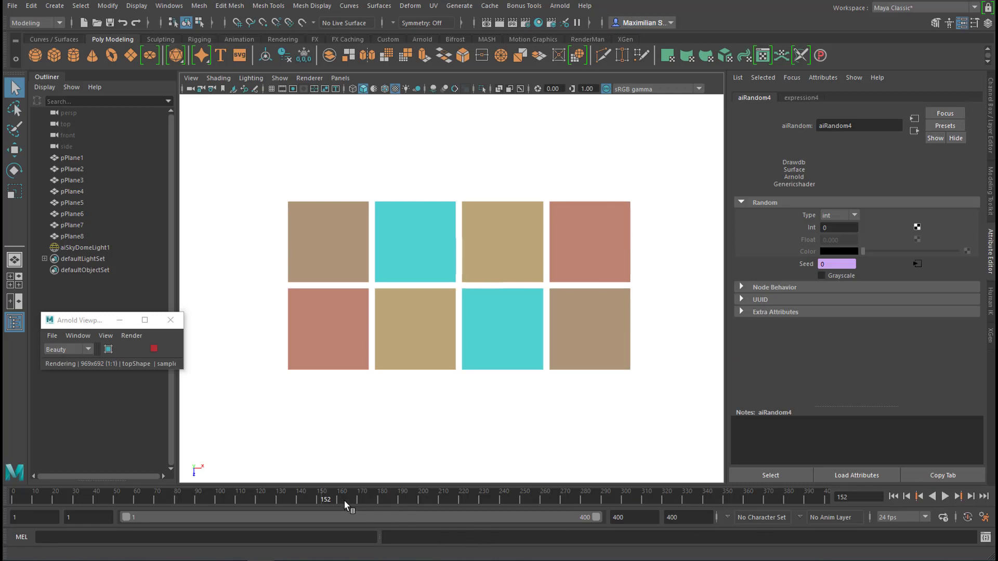
mouse_move(782, 560)
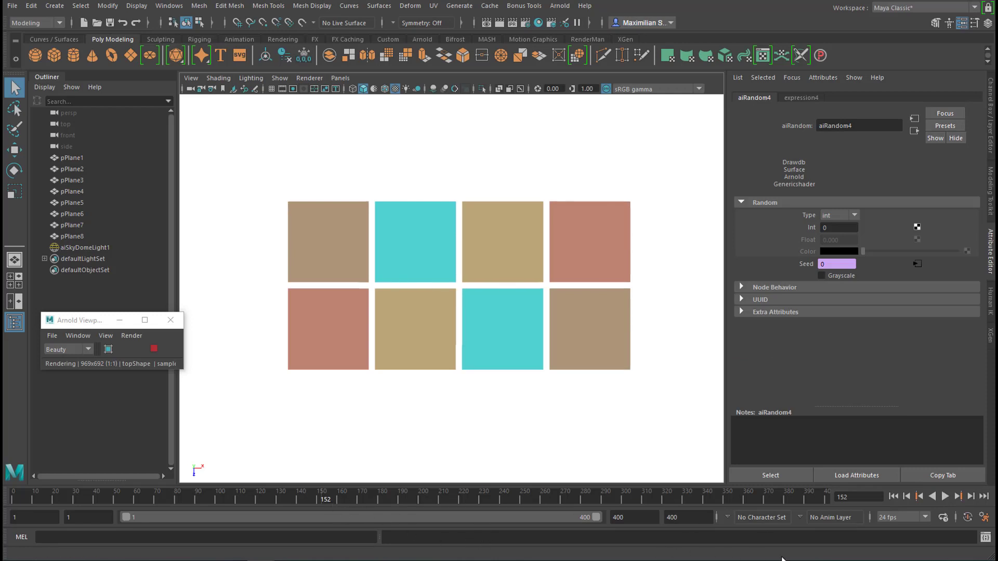
Step forward frame by frame from 152 toward 180, watching the Arnold viewport recolour the plane pairs each step
left_click(971, 497)
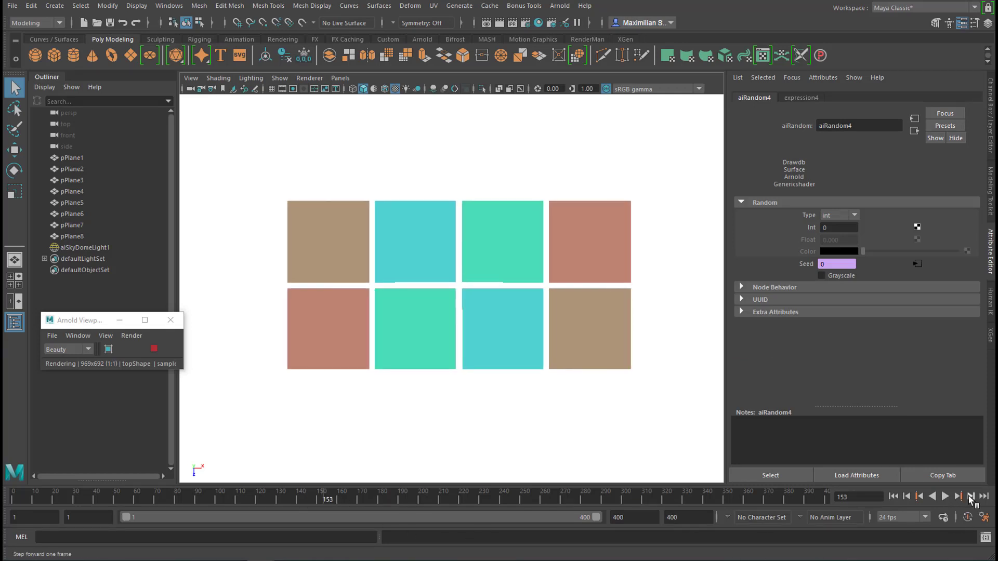
left_click(971, 497)
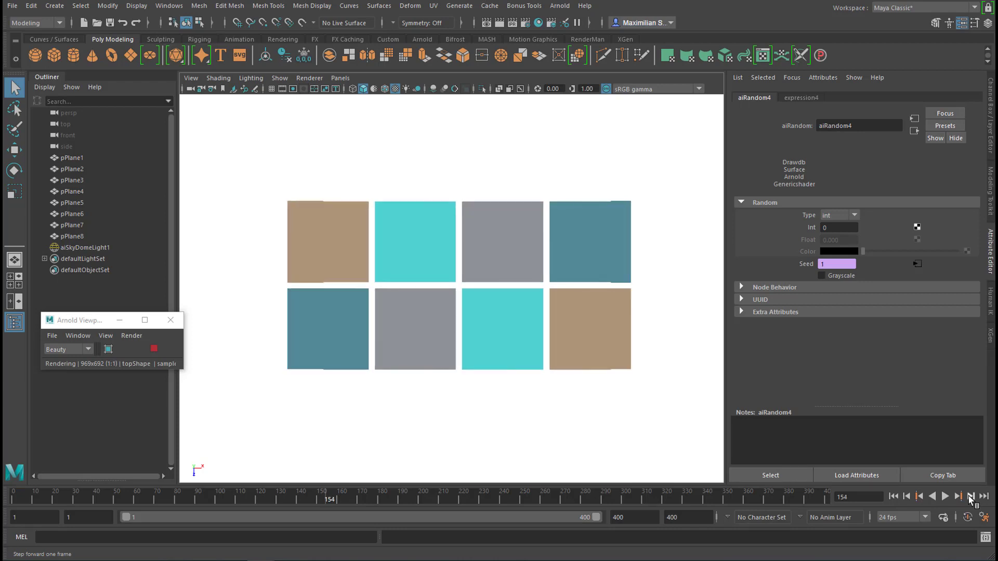
left_click(970, 497)
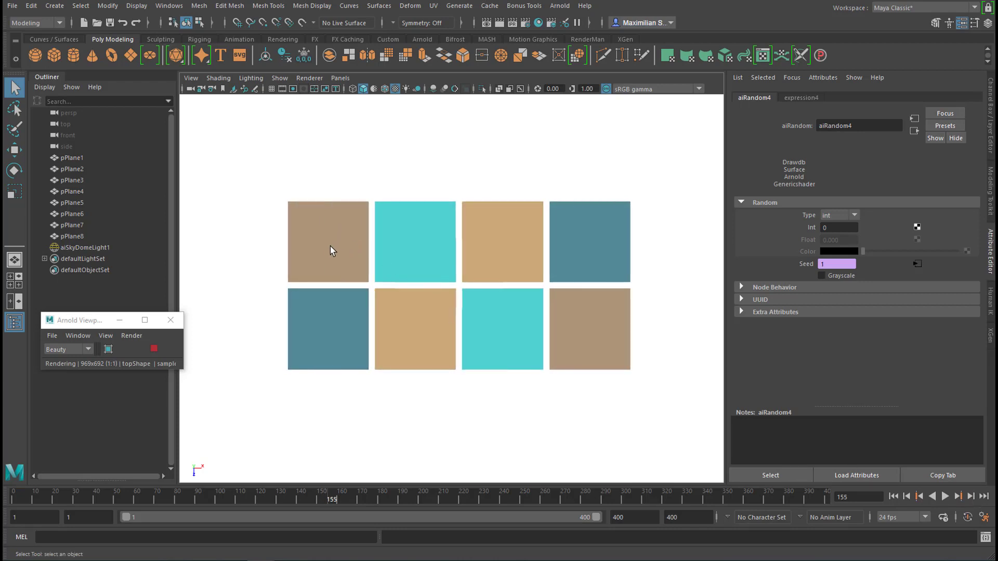
left_click(970, 497)
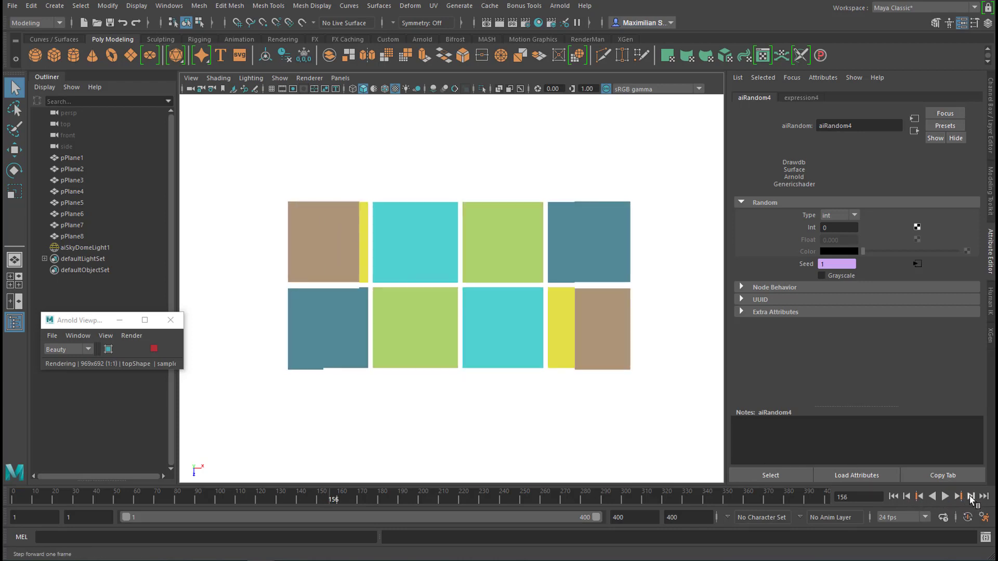
left_click(970, 497)
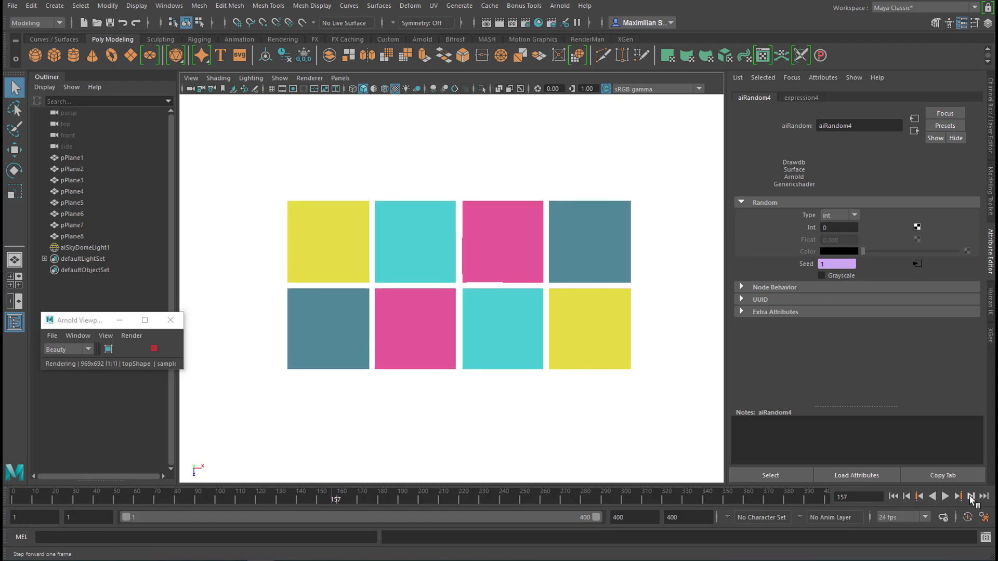
left_click(971, 496)
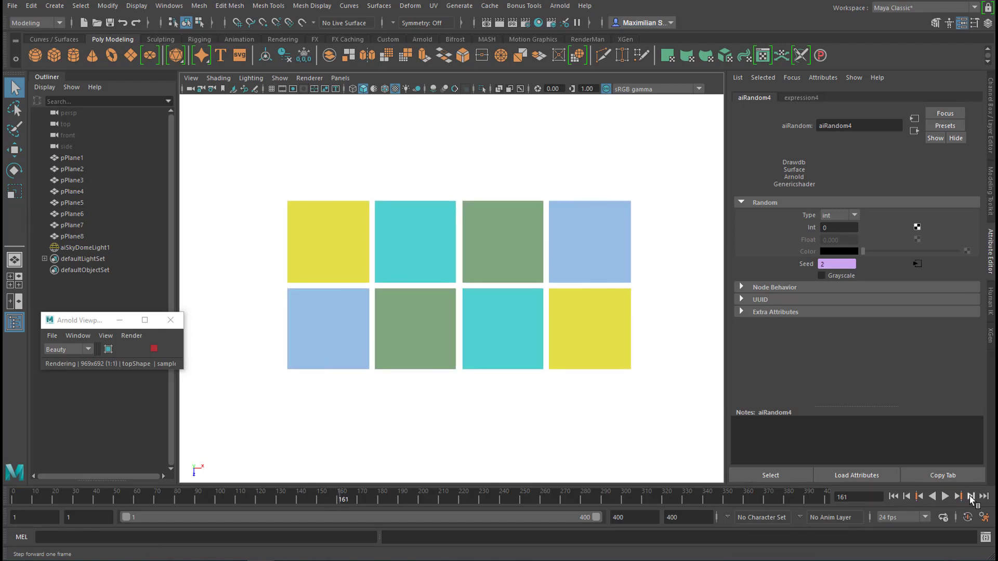
left_click(971, 497)
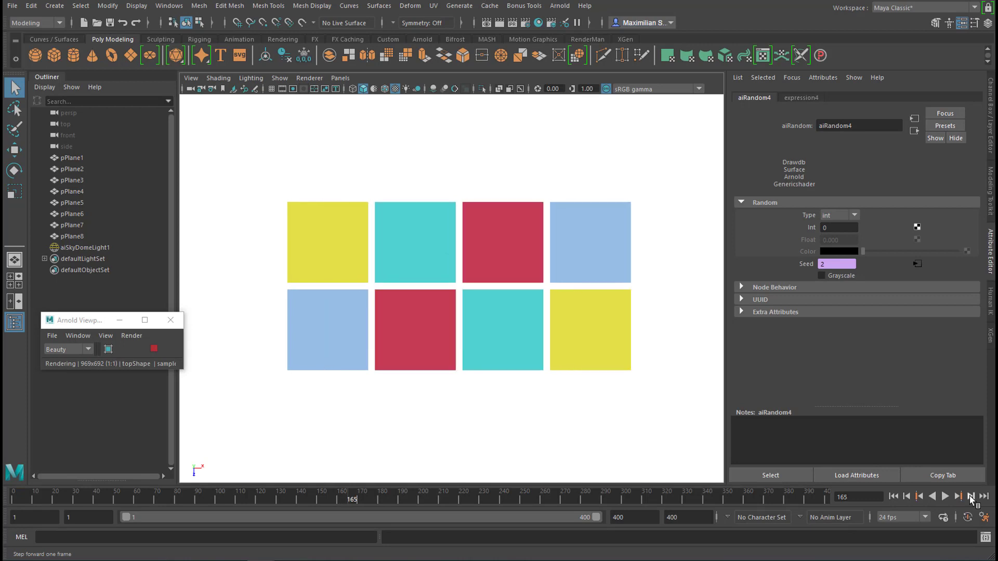
left_click(970, 497)
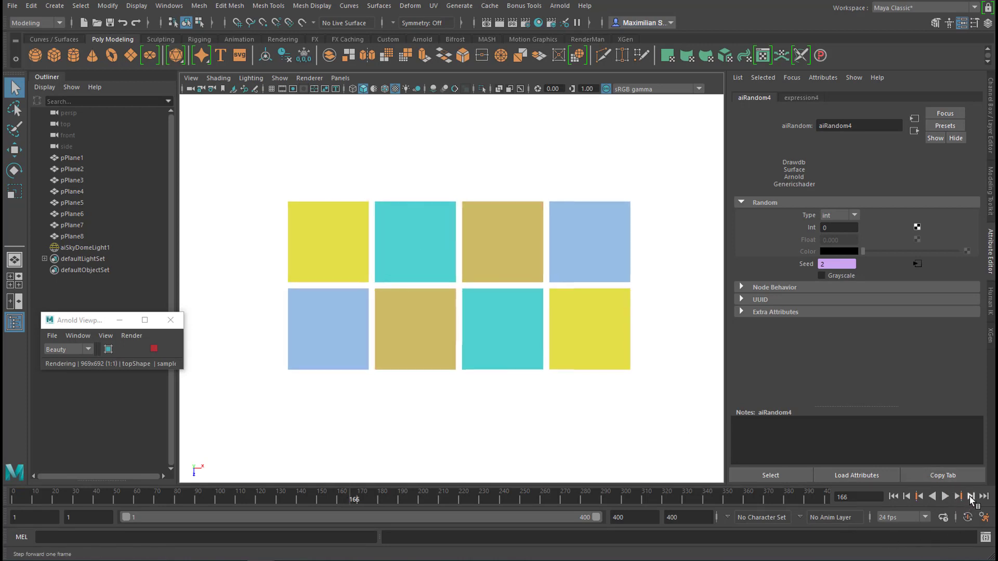
left_click(970, 497)
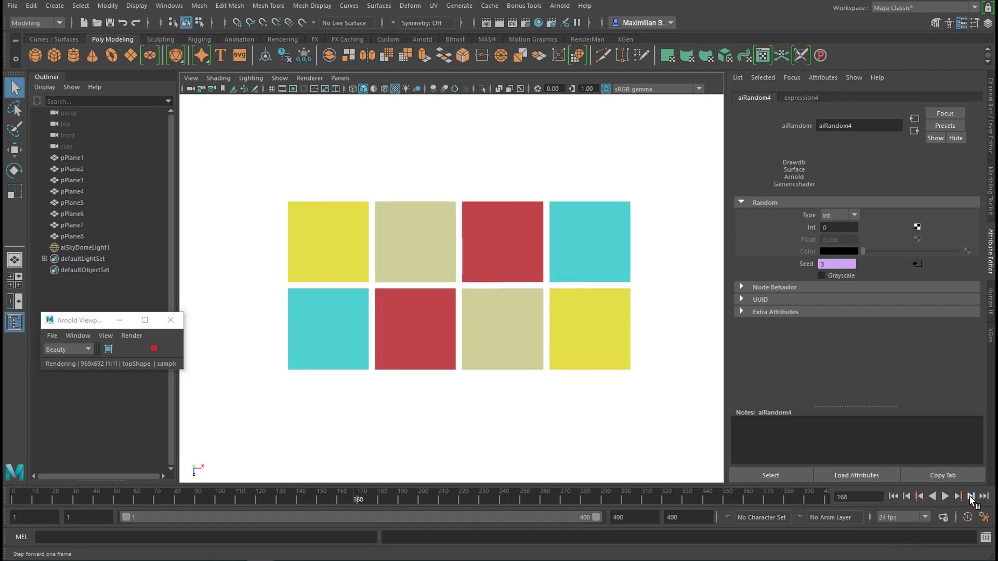
left_click(970, 496)
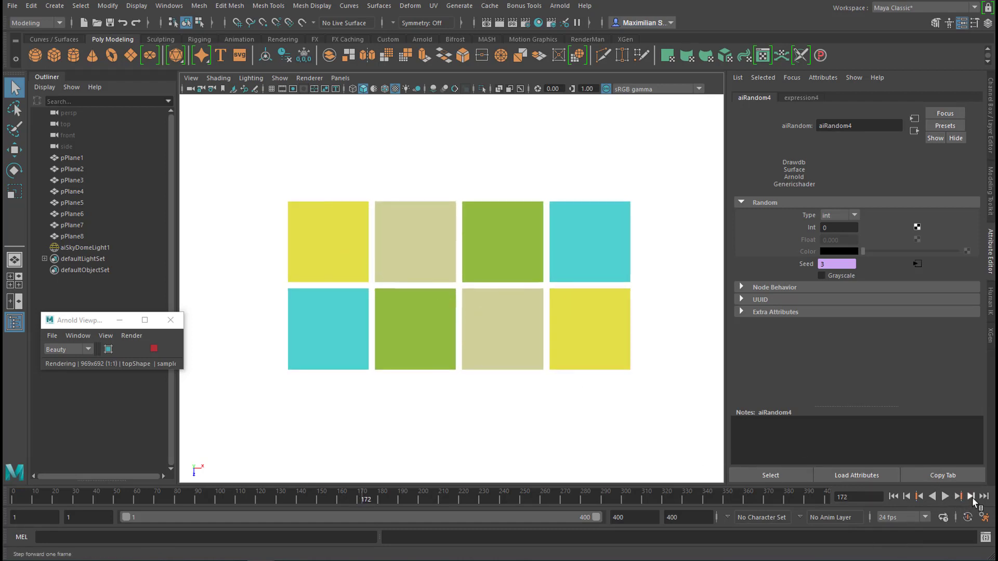
left_click(971, 497)
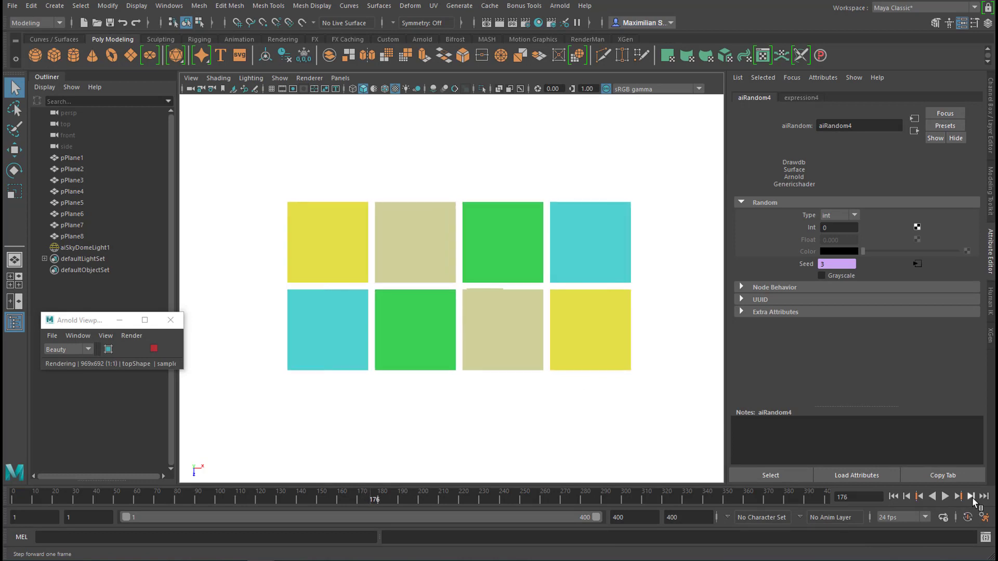
left_click(970, 497)
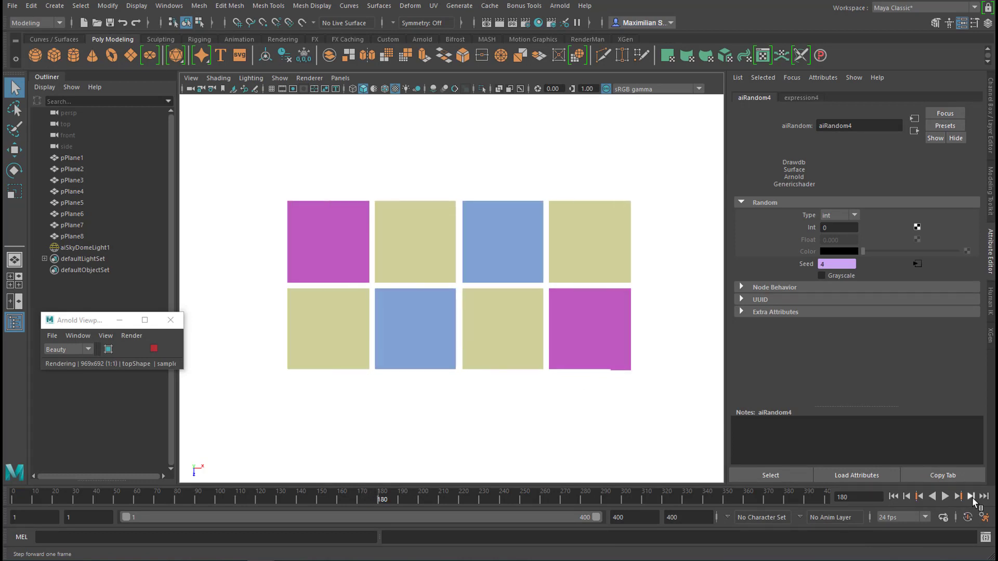